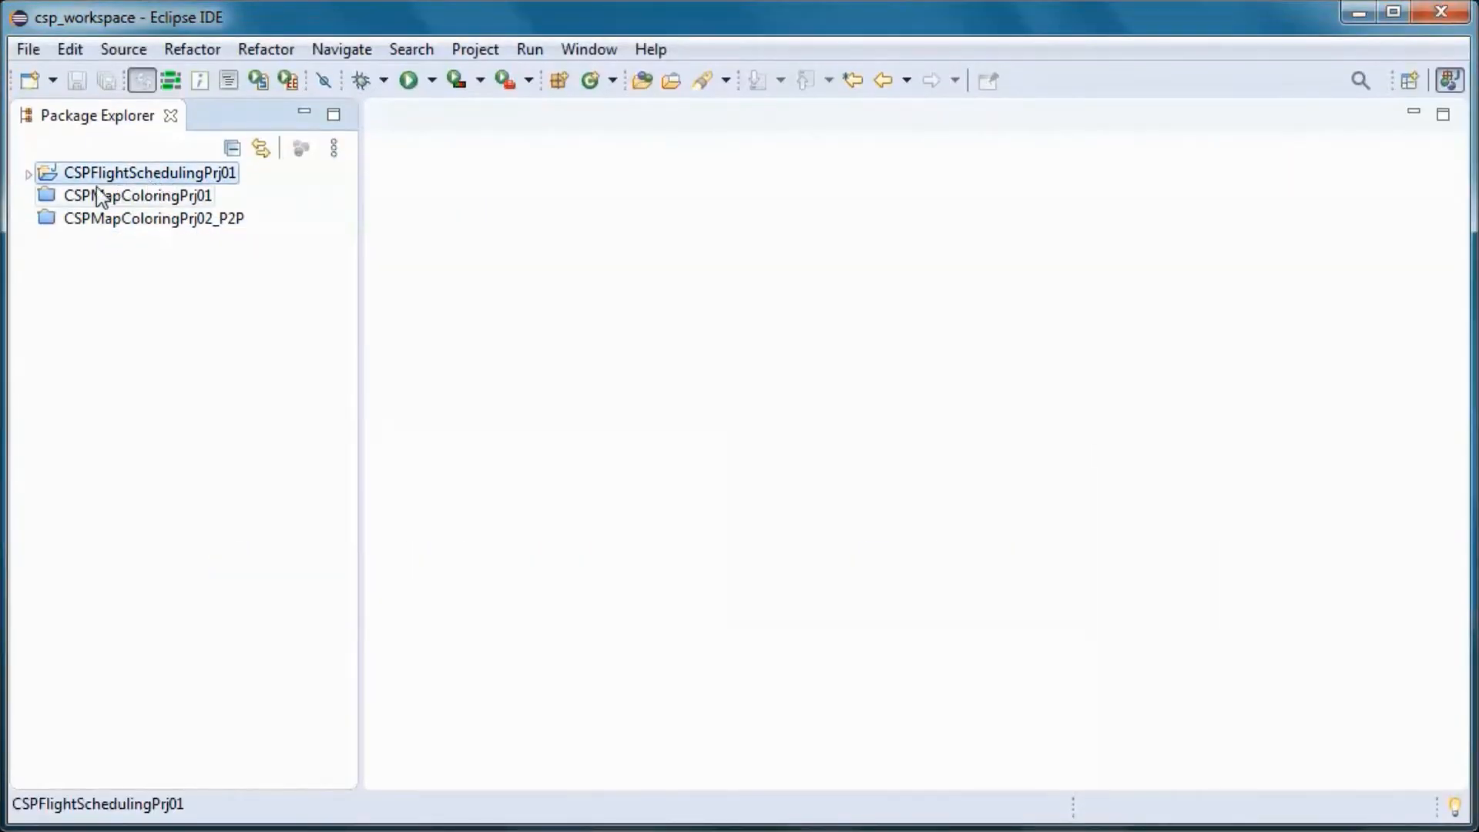
- Run Driver.java from CSPFlightSchedulingPrj01 > src as a Java application
click(29, 172)
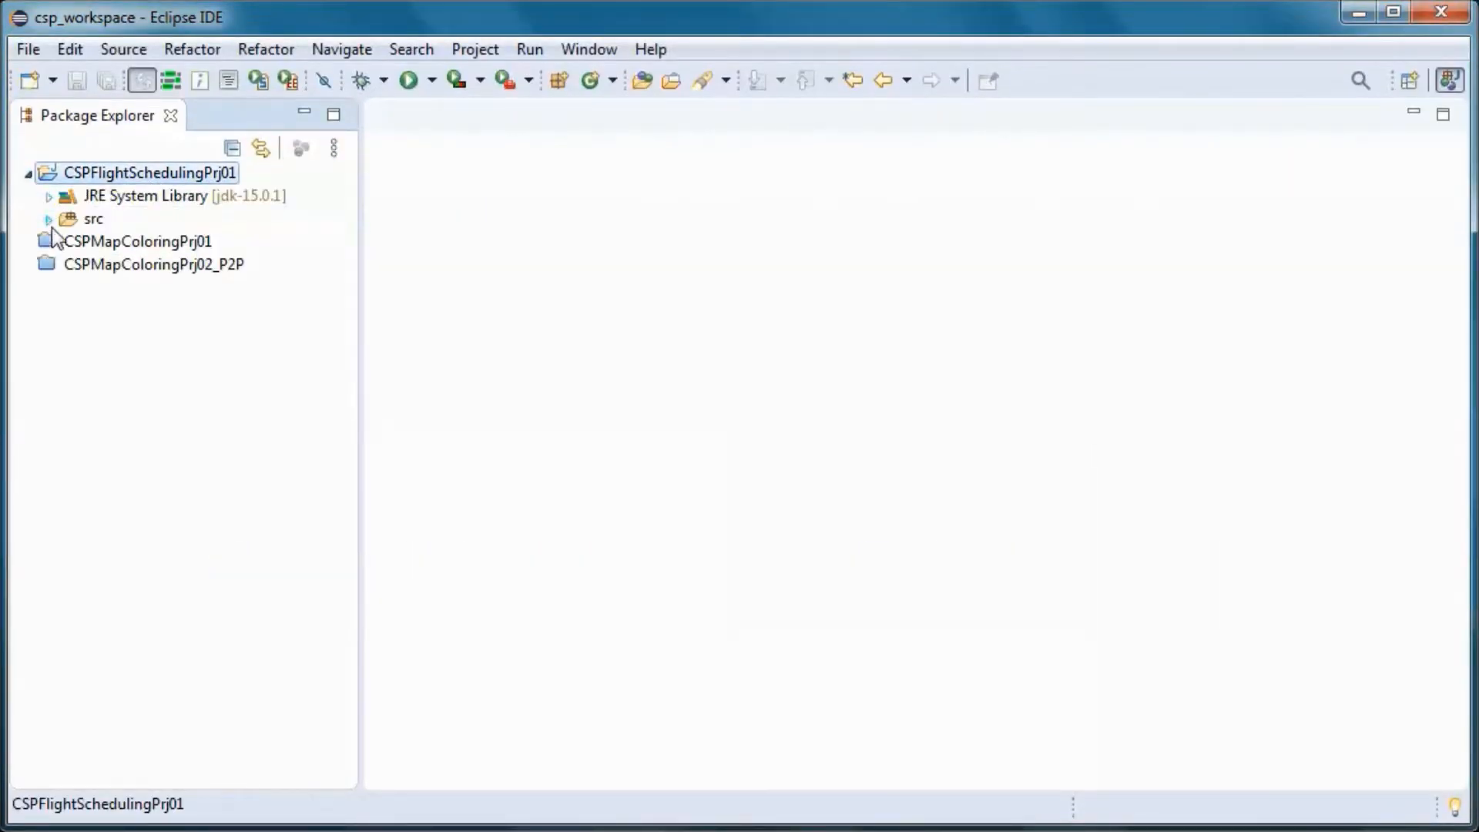
click(47, 218)
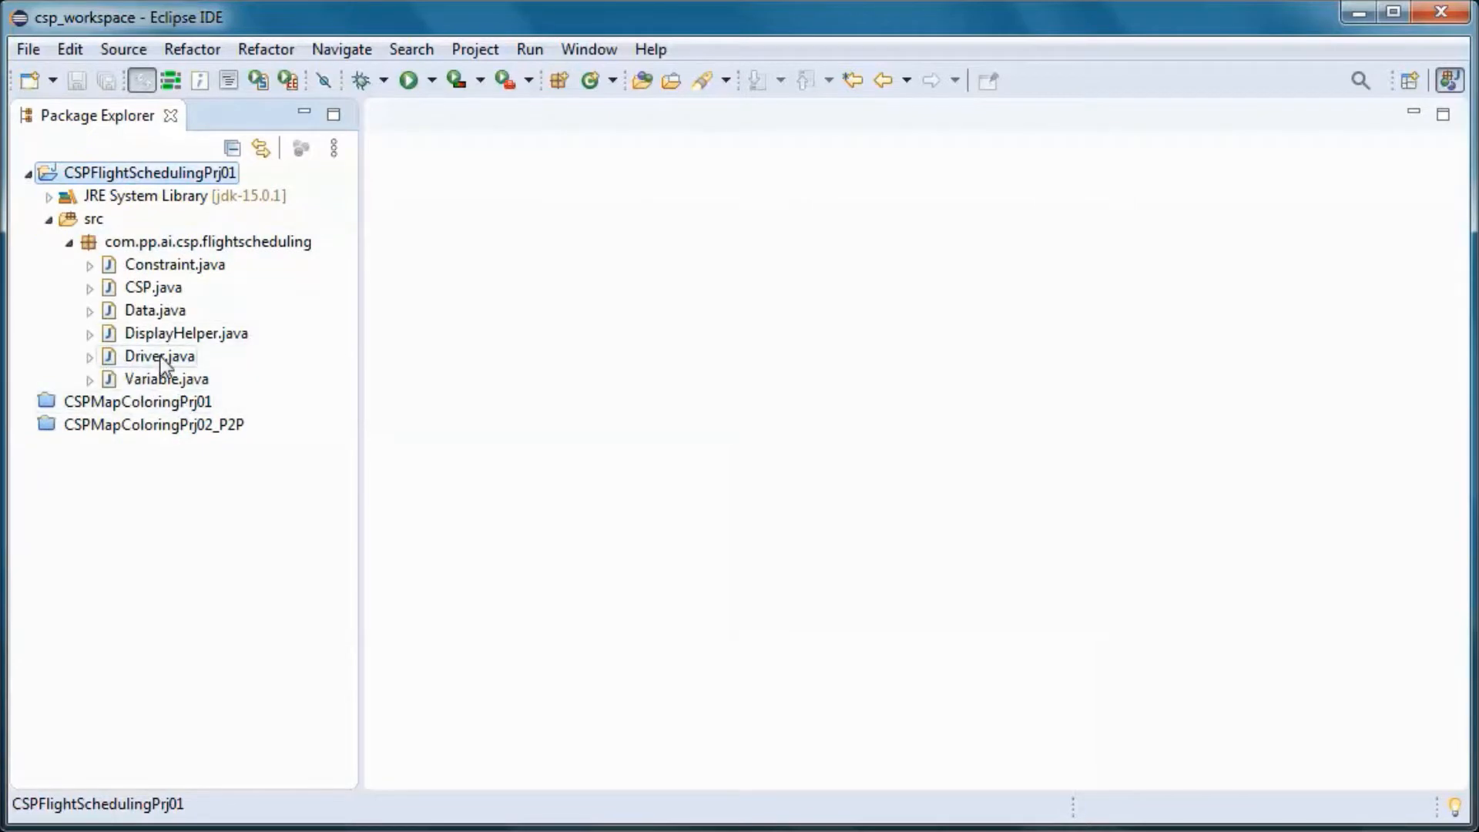
right_click(158, 356)
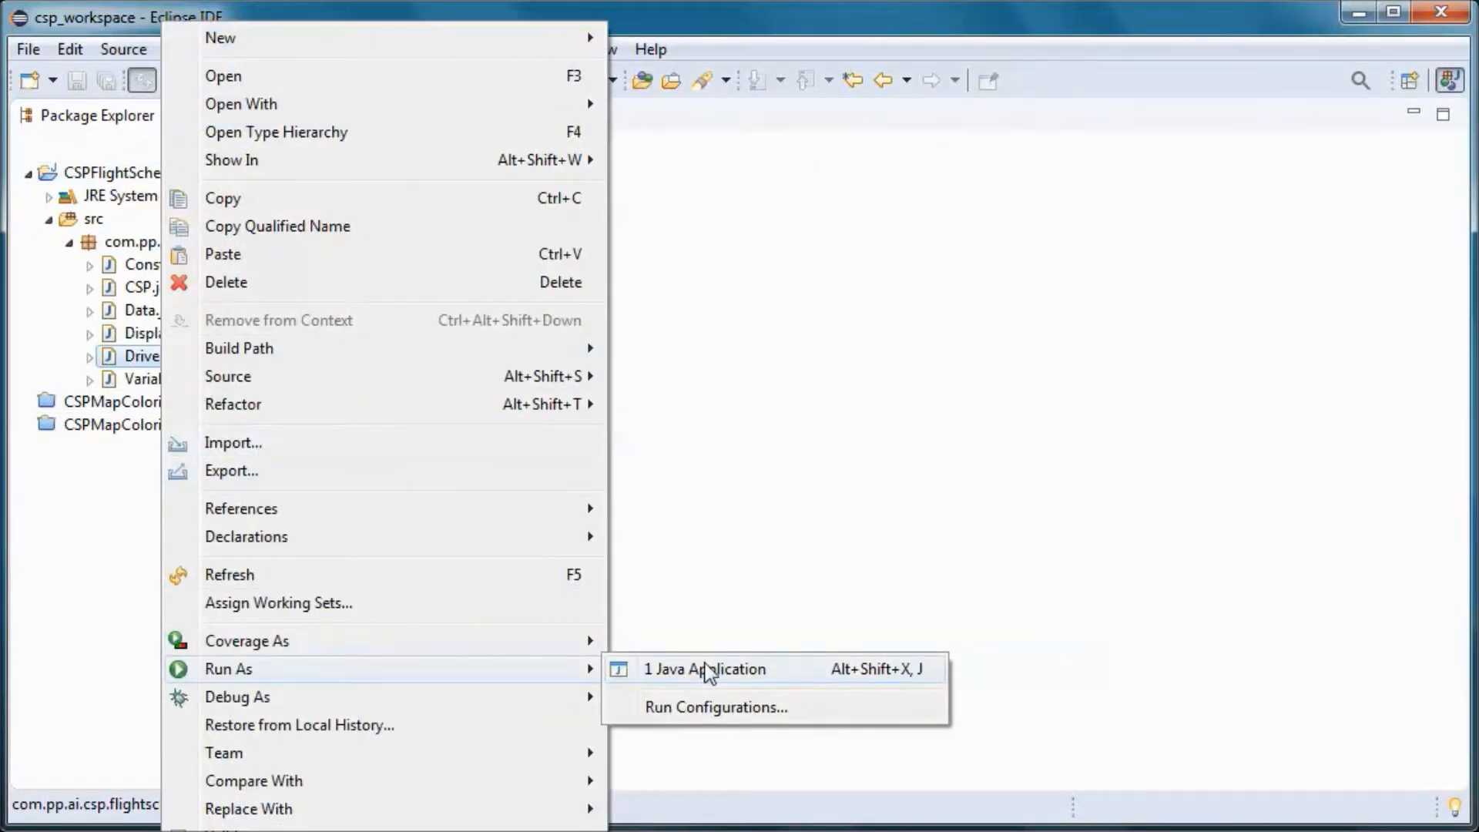
click(705, 668)
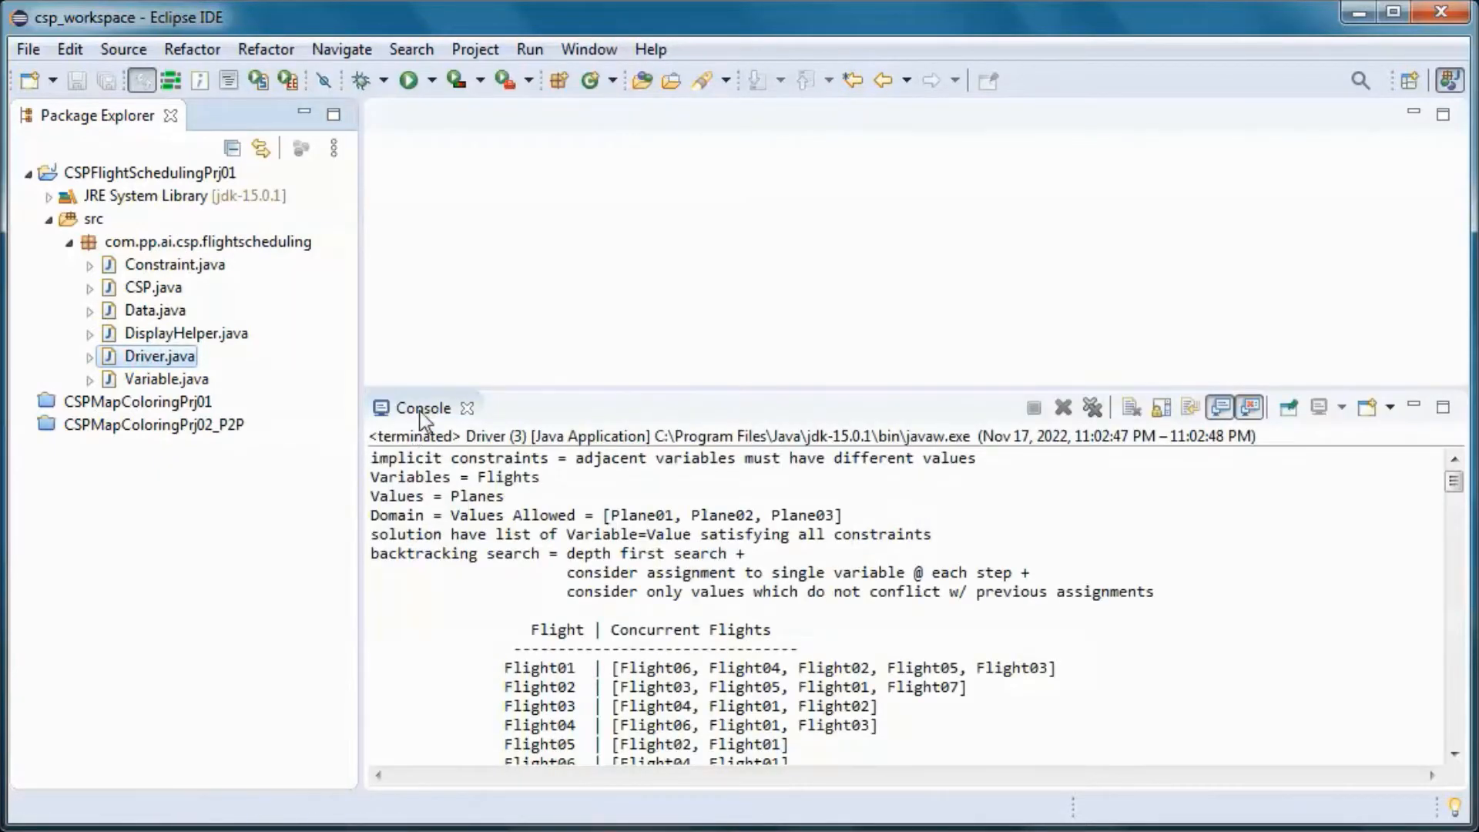
- Maximize the console and highlight the implicit constraints, allowed planes Plane01–Plane03 and solution description
double_click(421, 408)
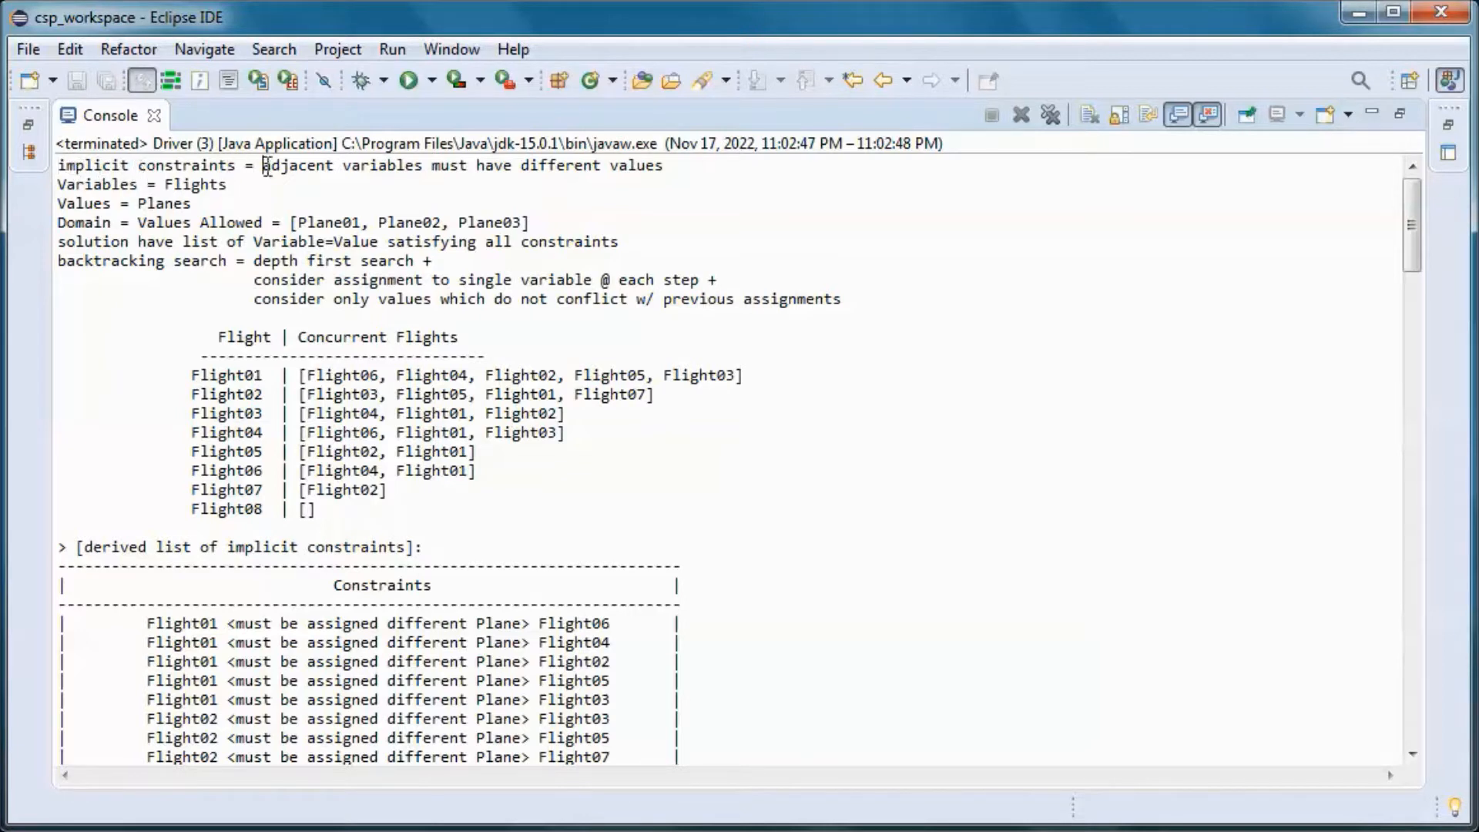
drag(262, 165, 455, 165)
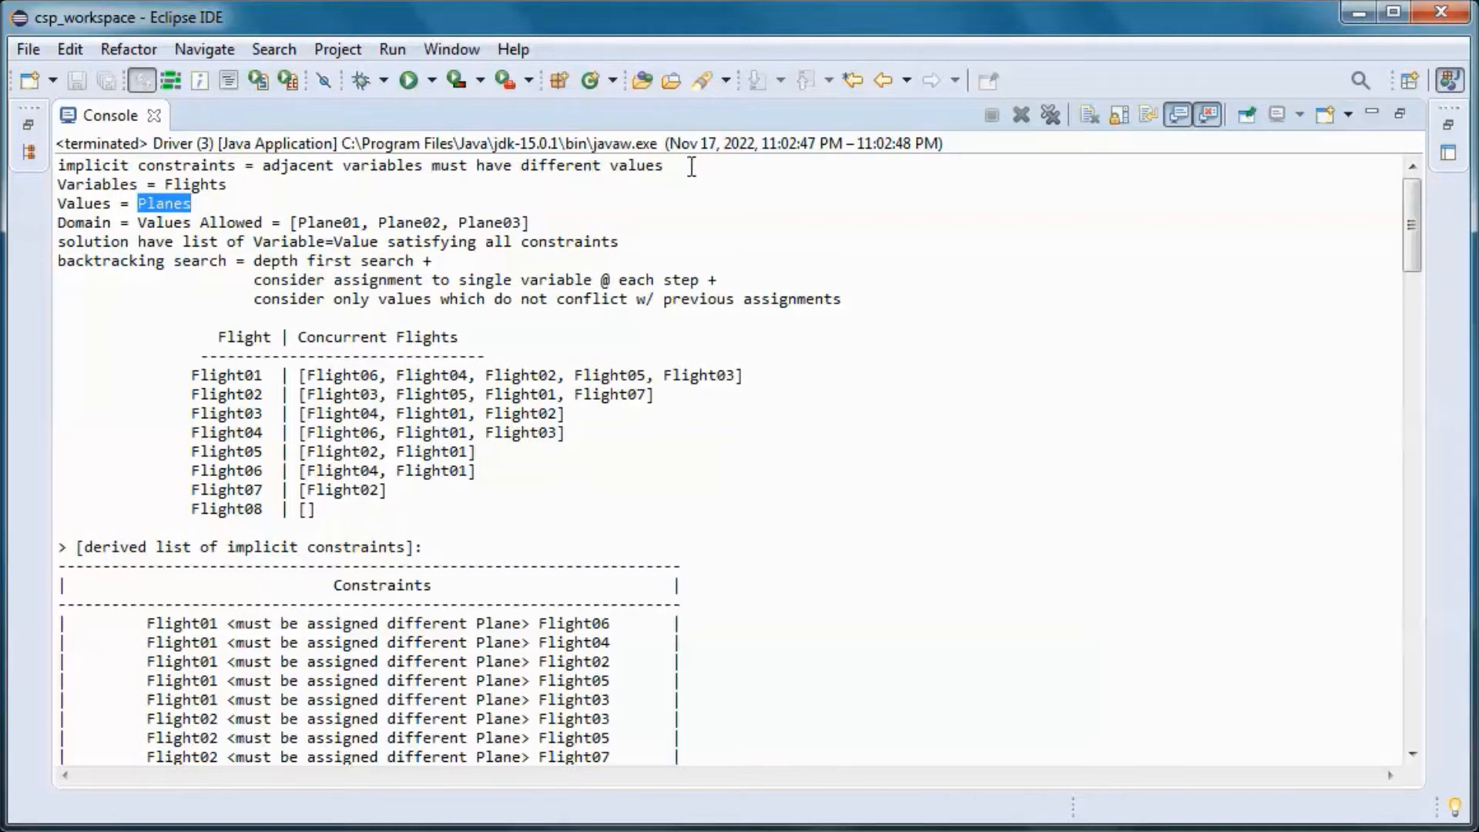
mouse_move(150, 224)
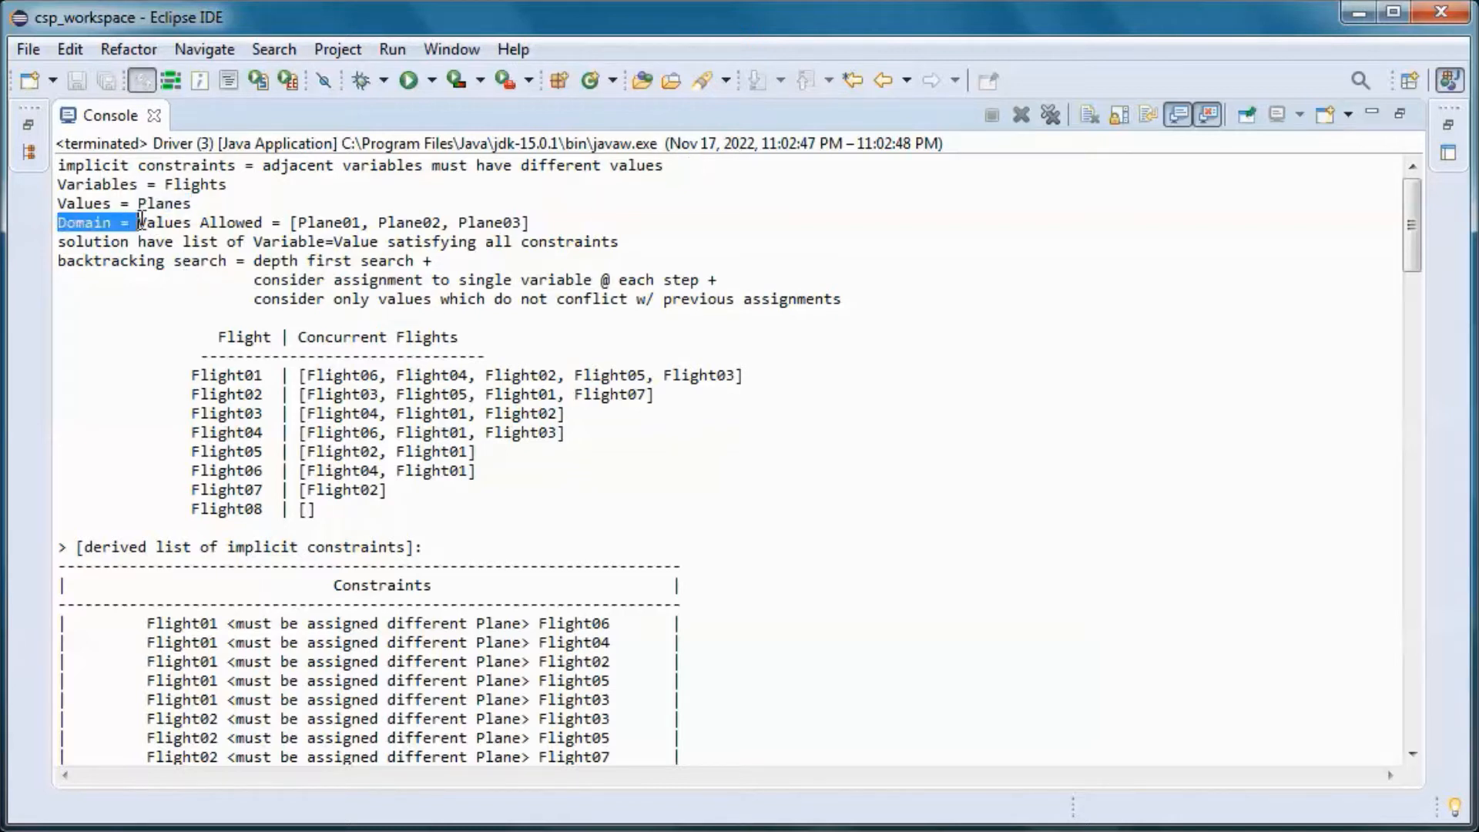
drag(137, 222, 268, 223)
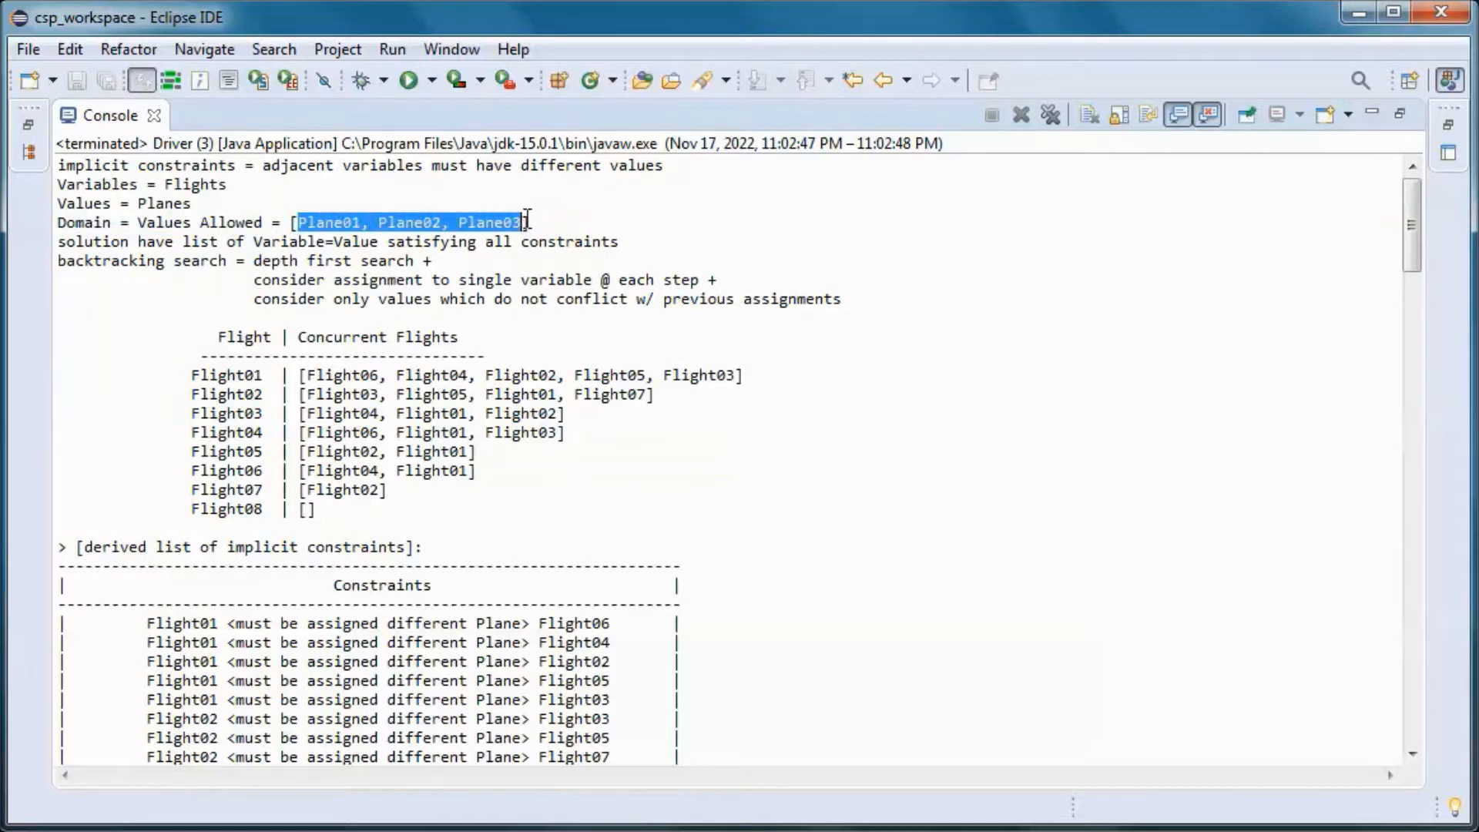
click(66, 241)
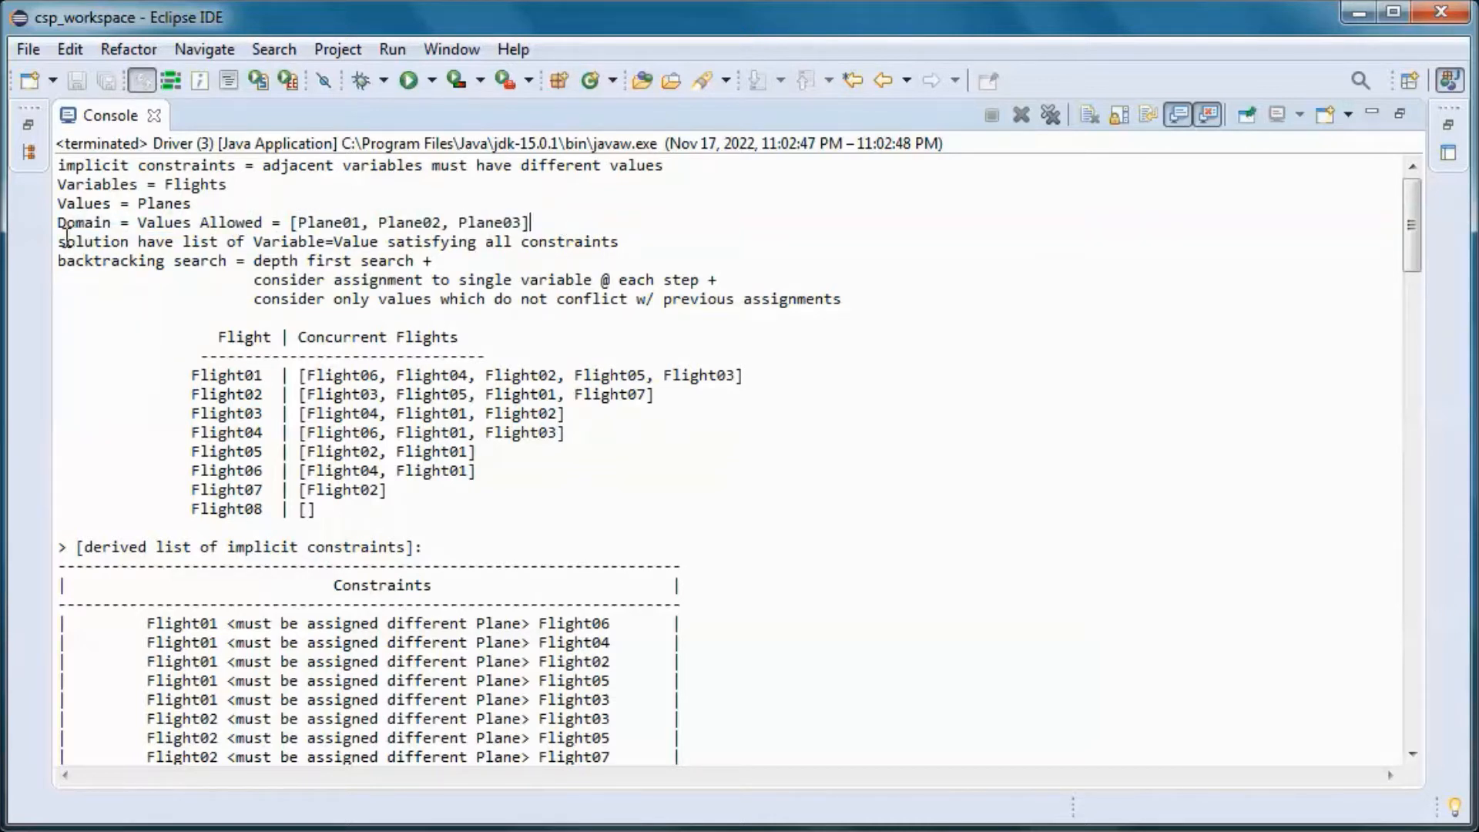
drag(59, 241, 273, 241)
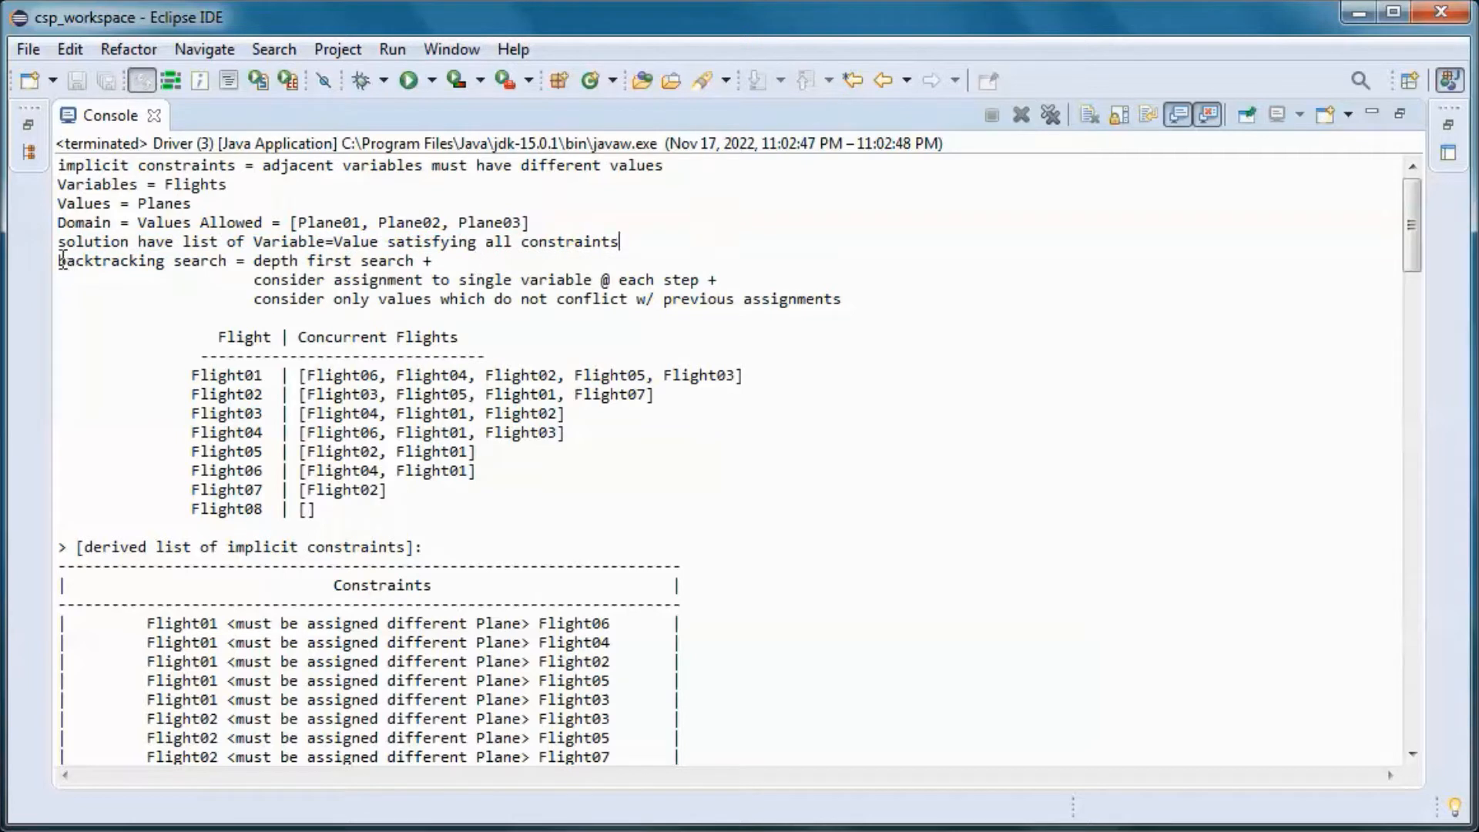
- Highlight the backtracking-search rules through to the Flight | Concurrent Flights table
double_click(111, 261)
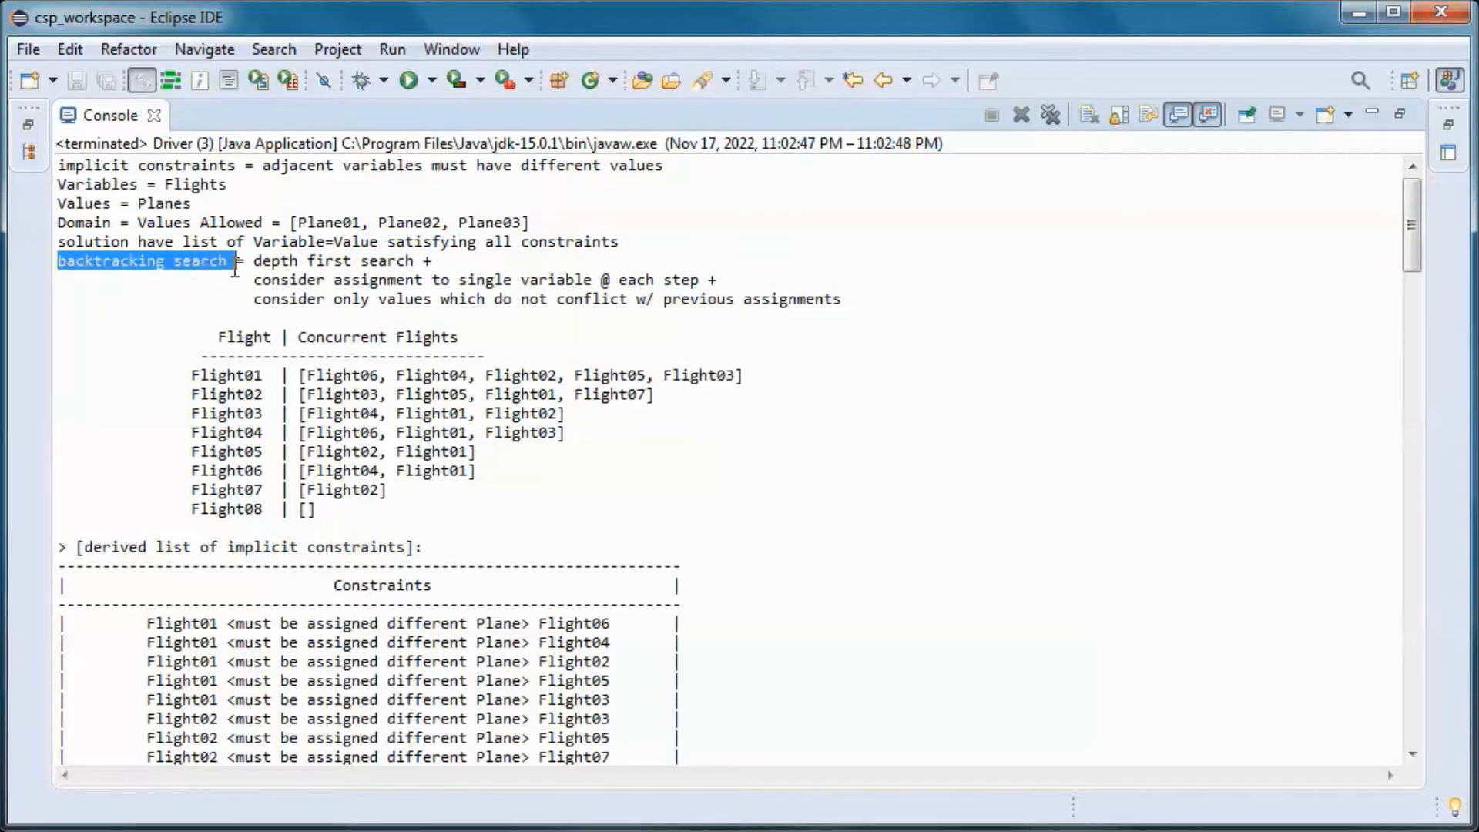
double_click(267, 261)
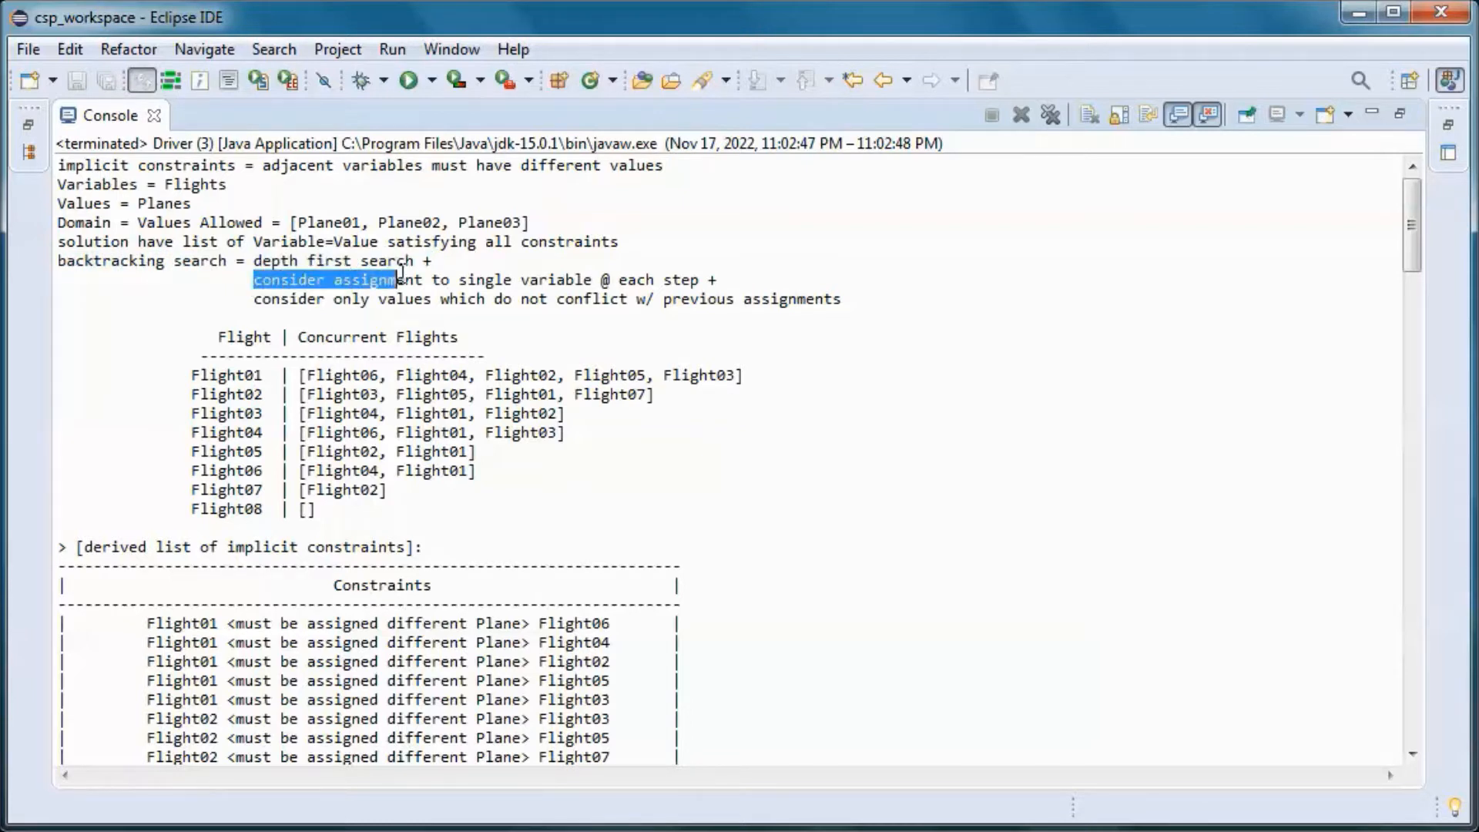
drag(396, 279, 717, 278)
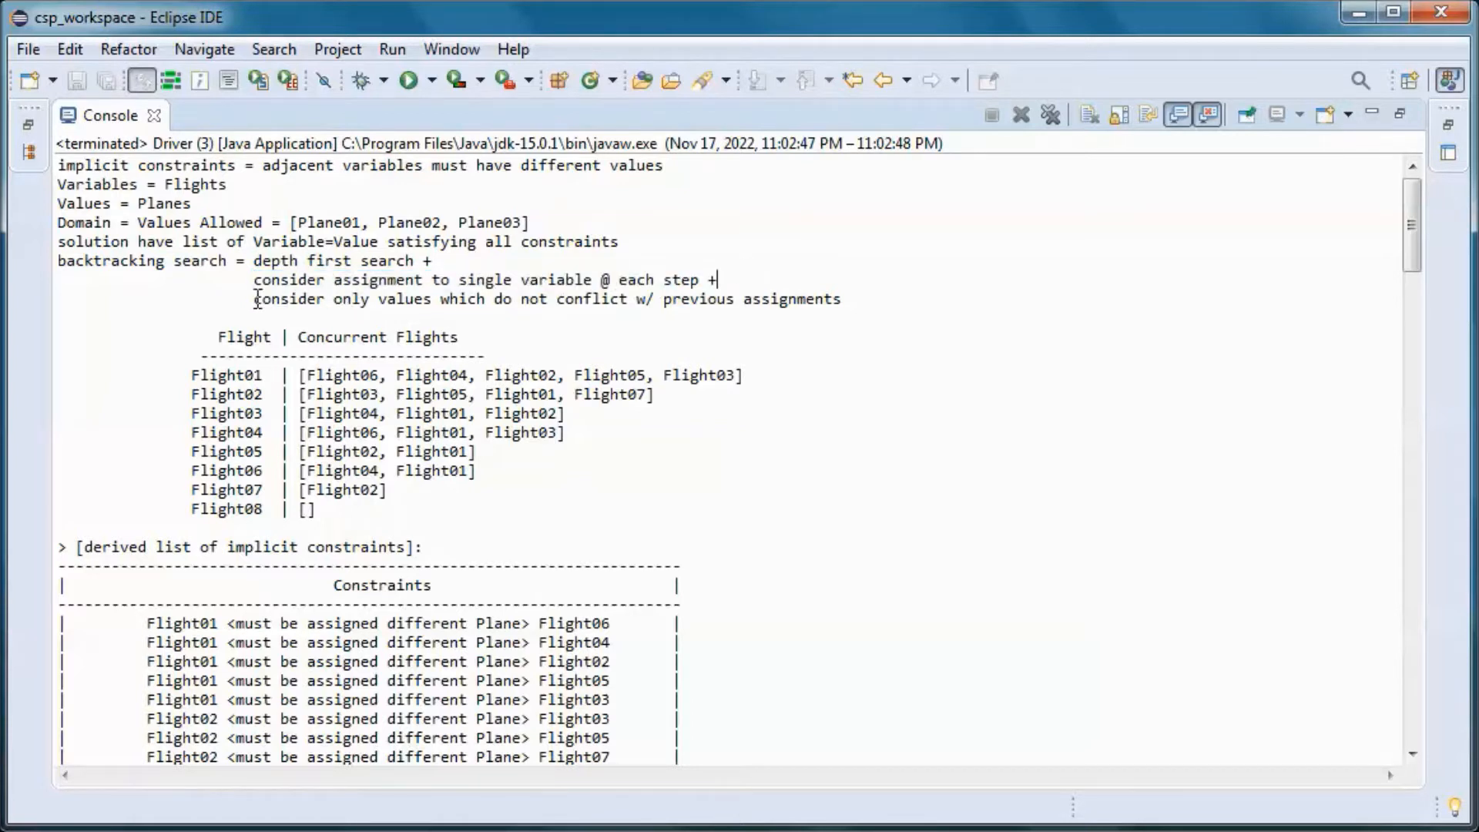
drag(253, 299, 462, 299)
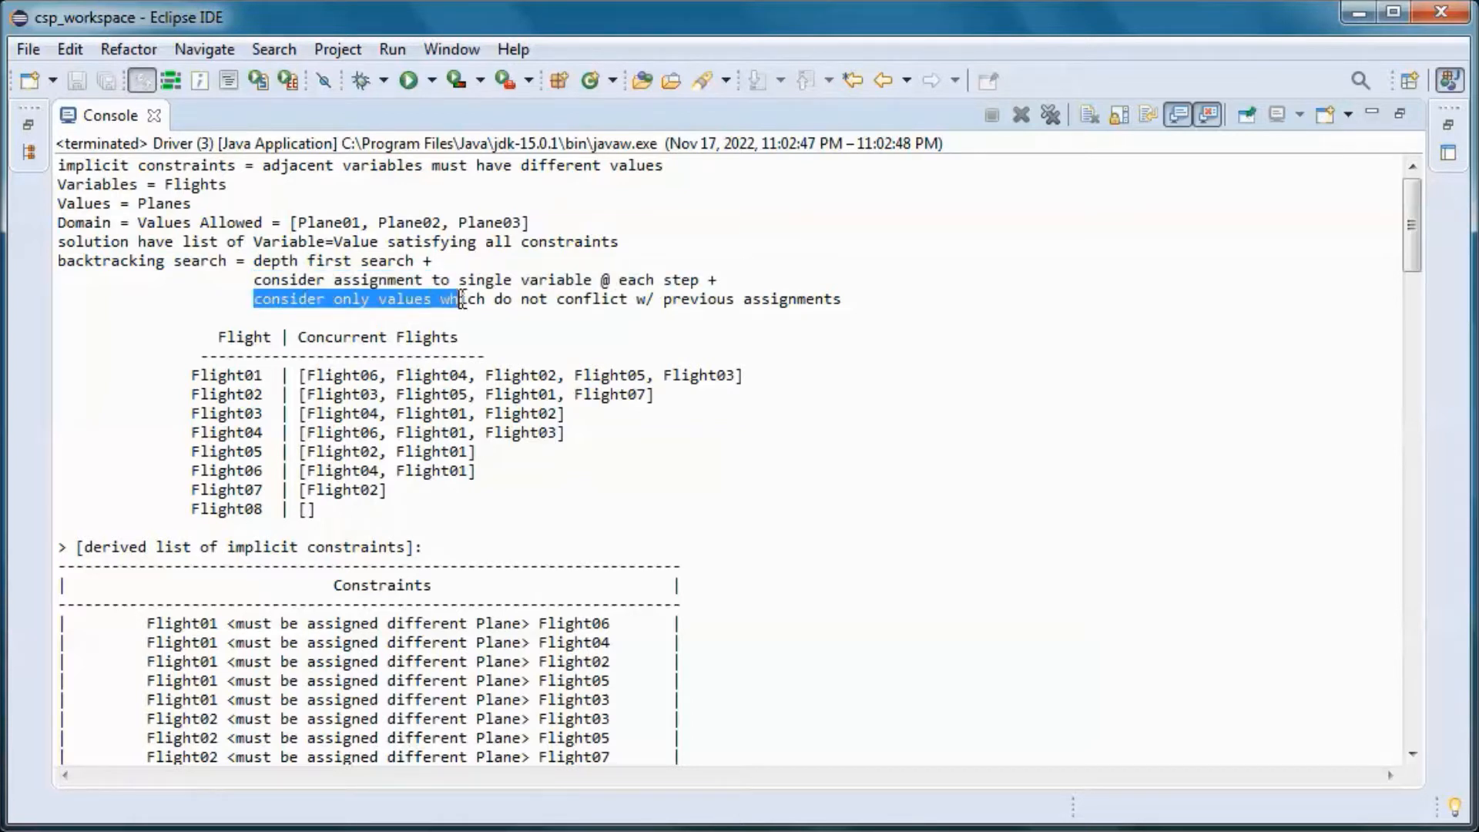
drag(457, 299, 839, 299)
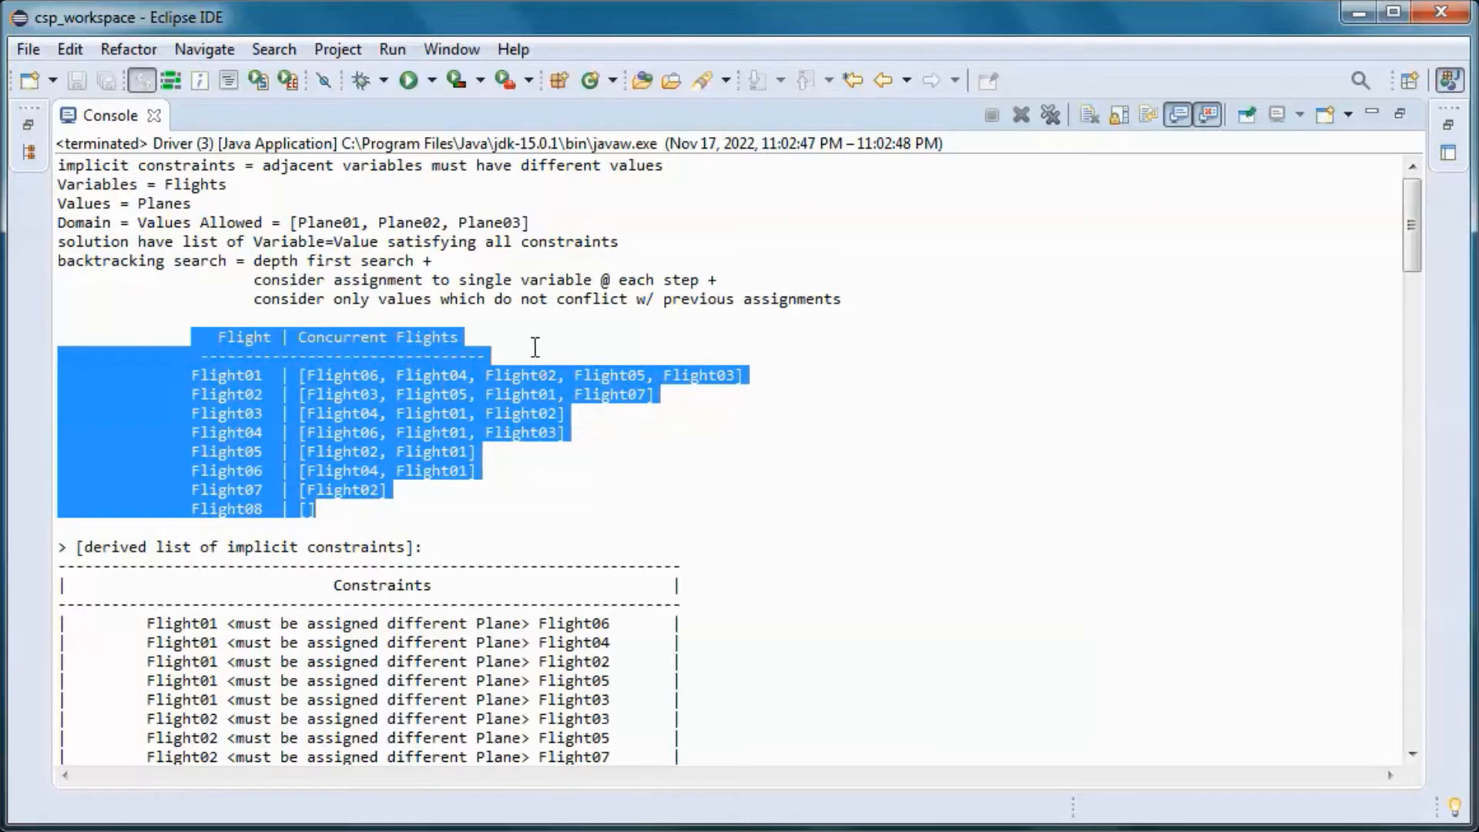
mouse_move(675, 366)
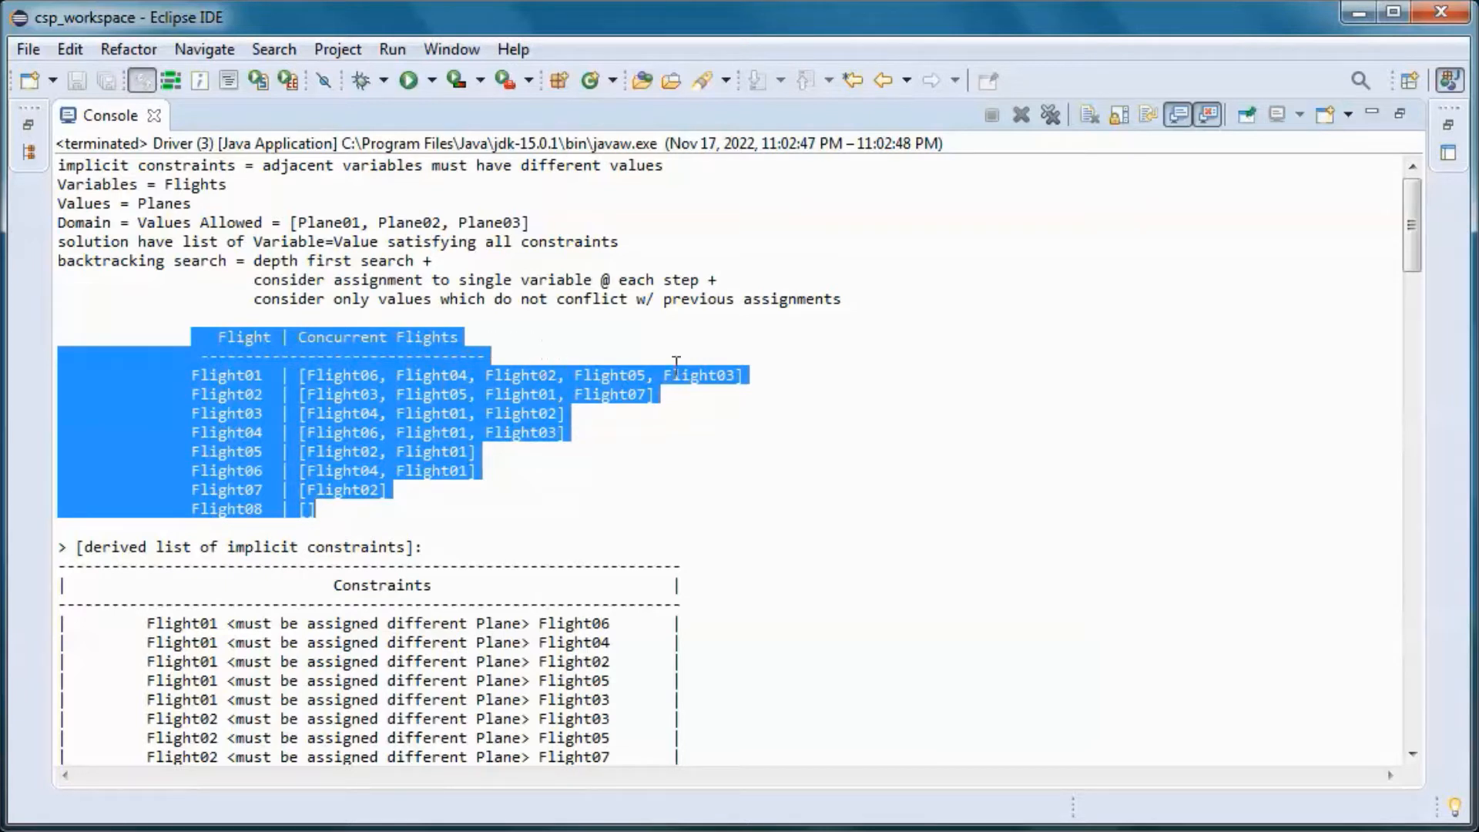
mouse_move(602, 432)
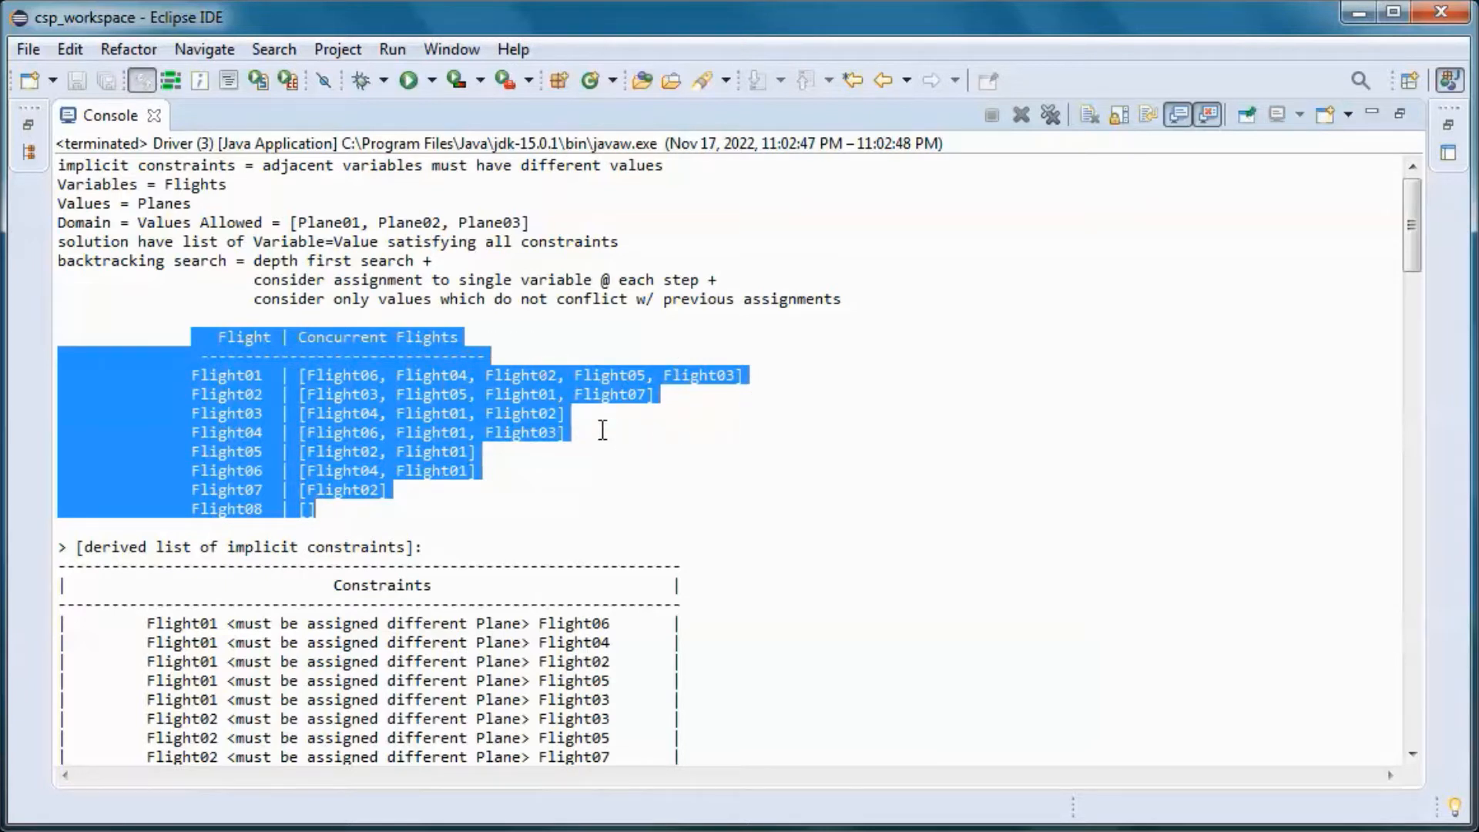
mouse_move(1094, 497)
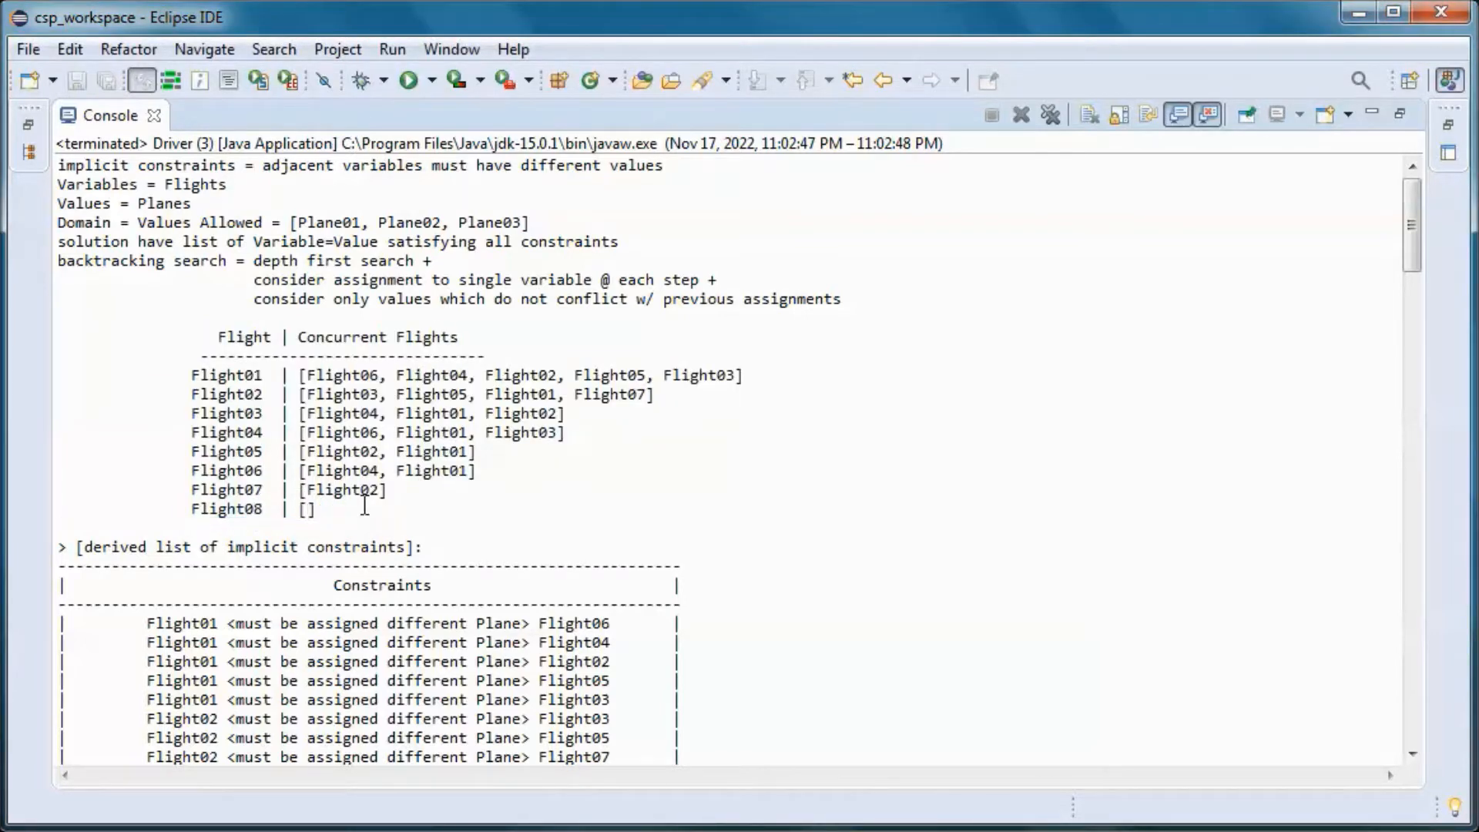
mouse_move(1411, 231)
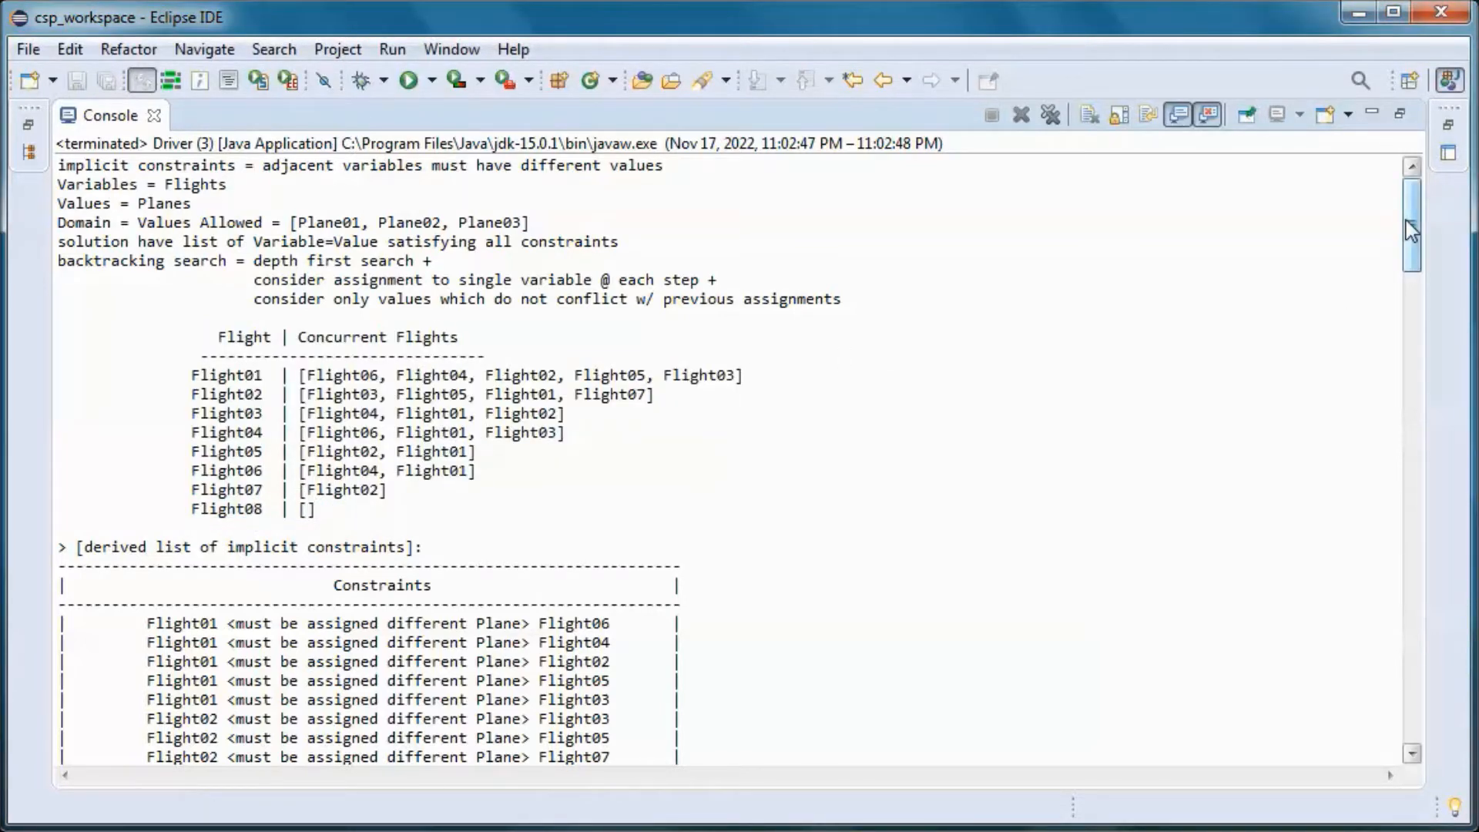
scroll(down, 3)
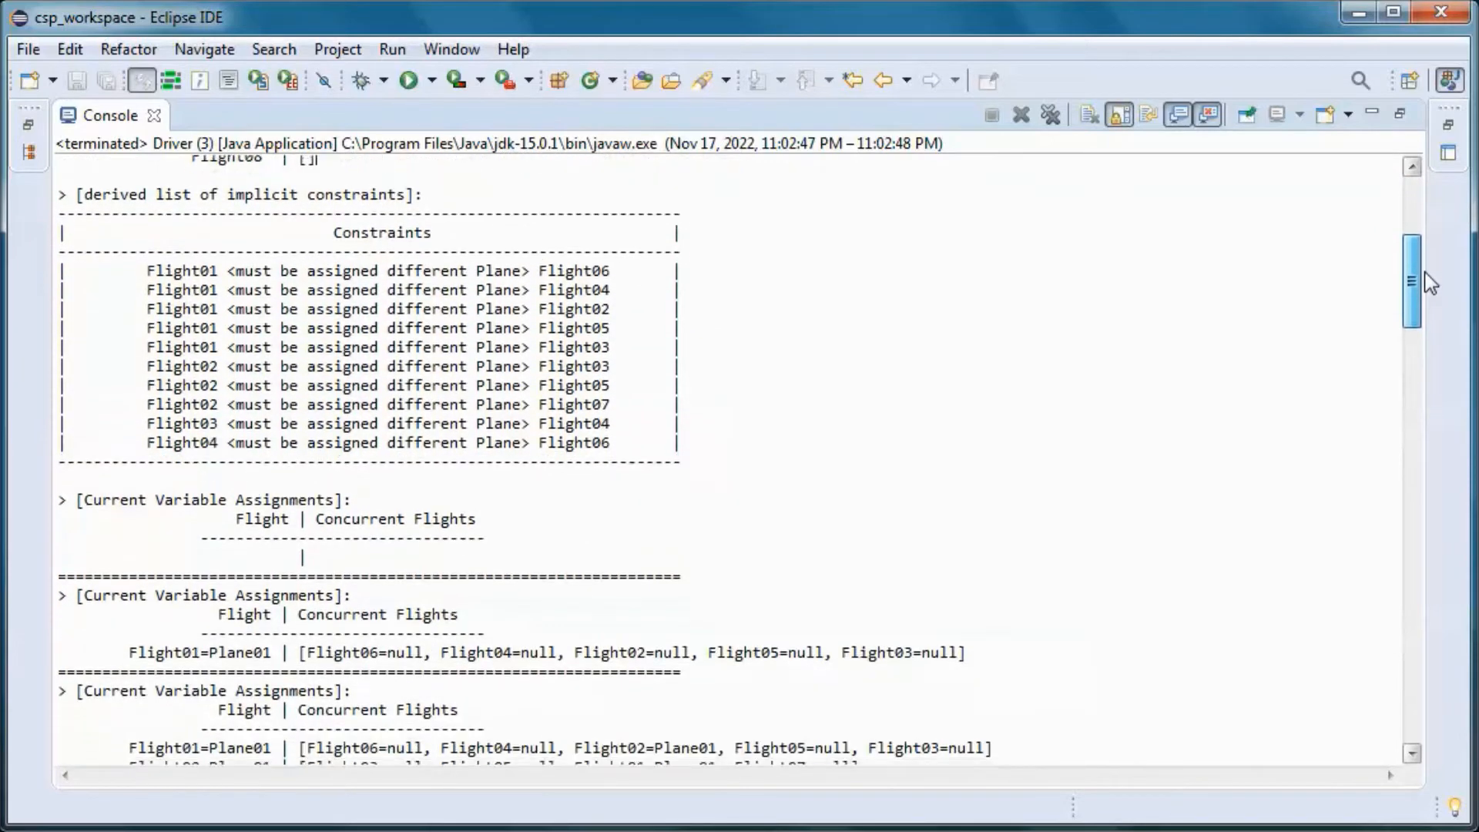
scroll(down, 3)
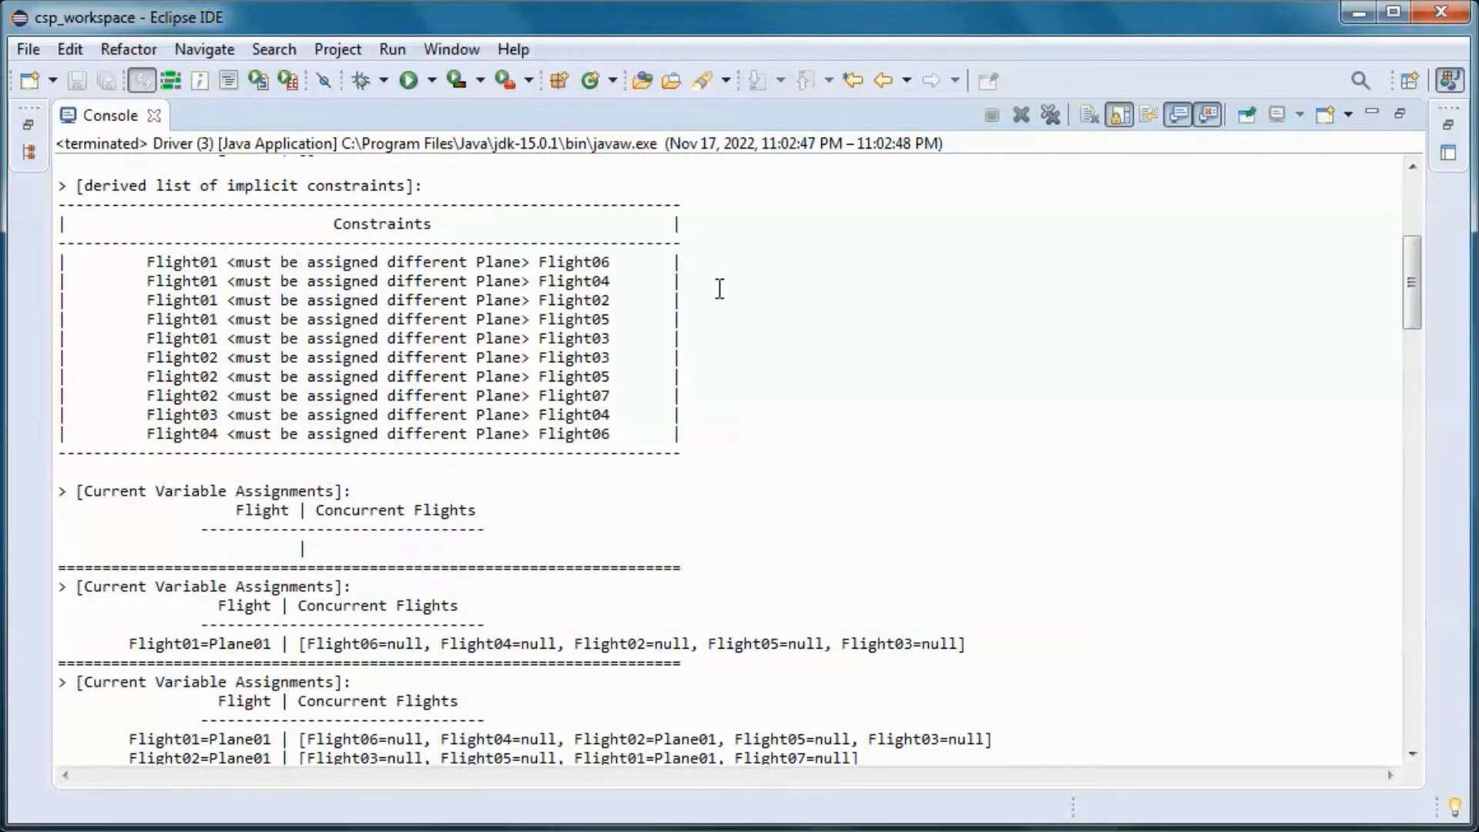
mouse_move(42, 258)
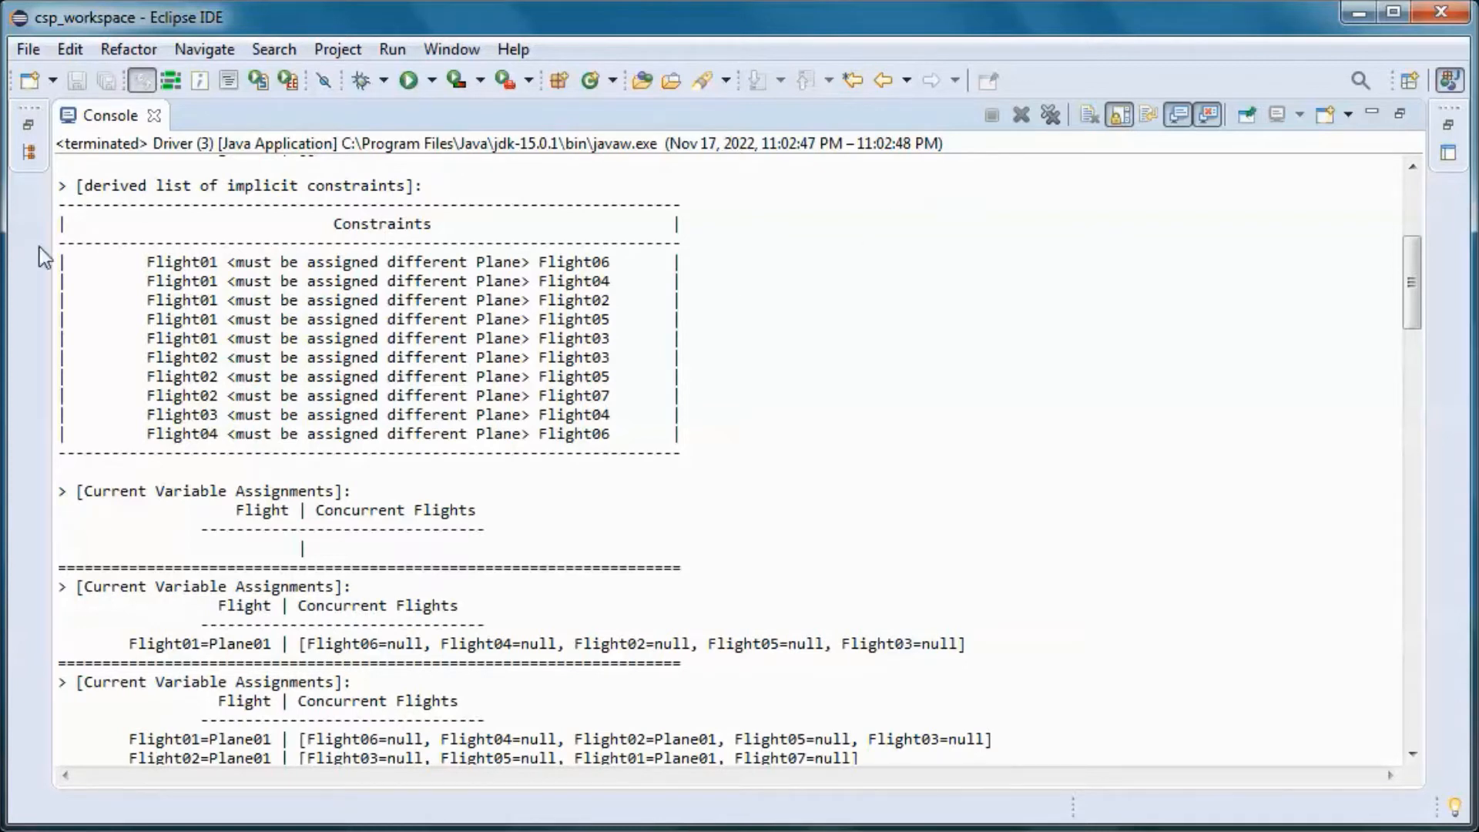
drag(147, 261, 302, 319)
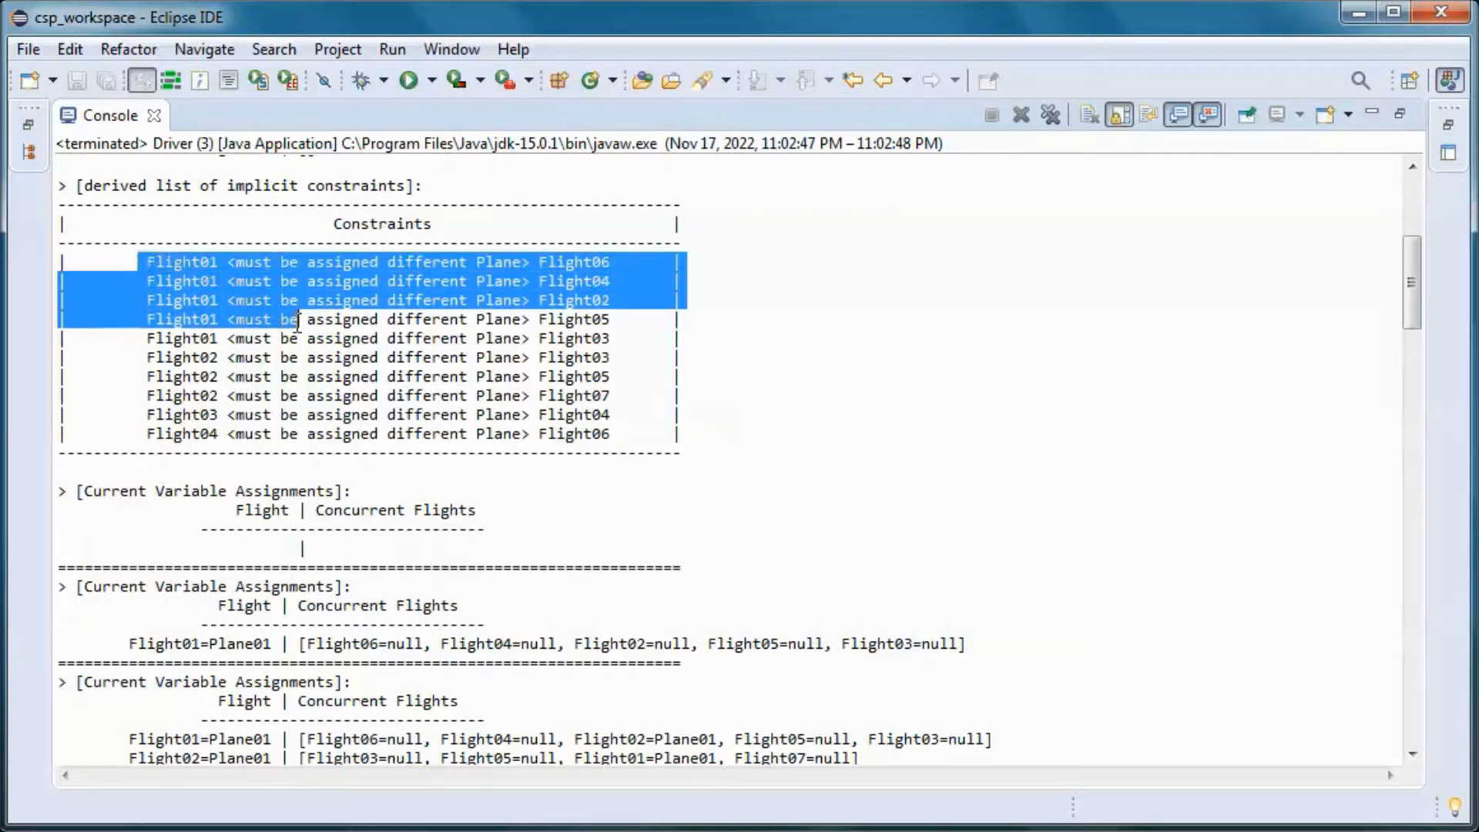
drag(297, 319, 540, 337)
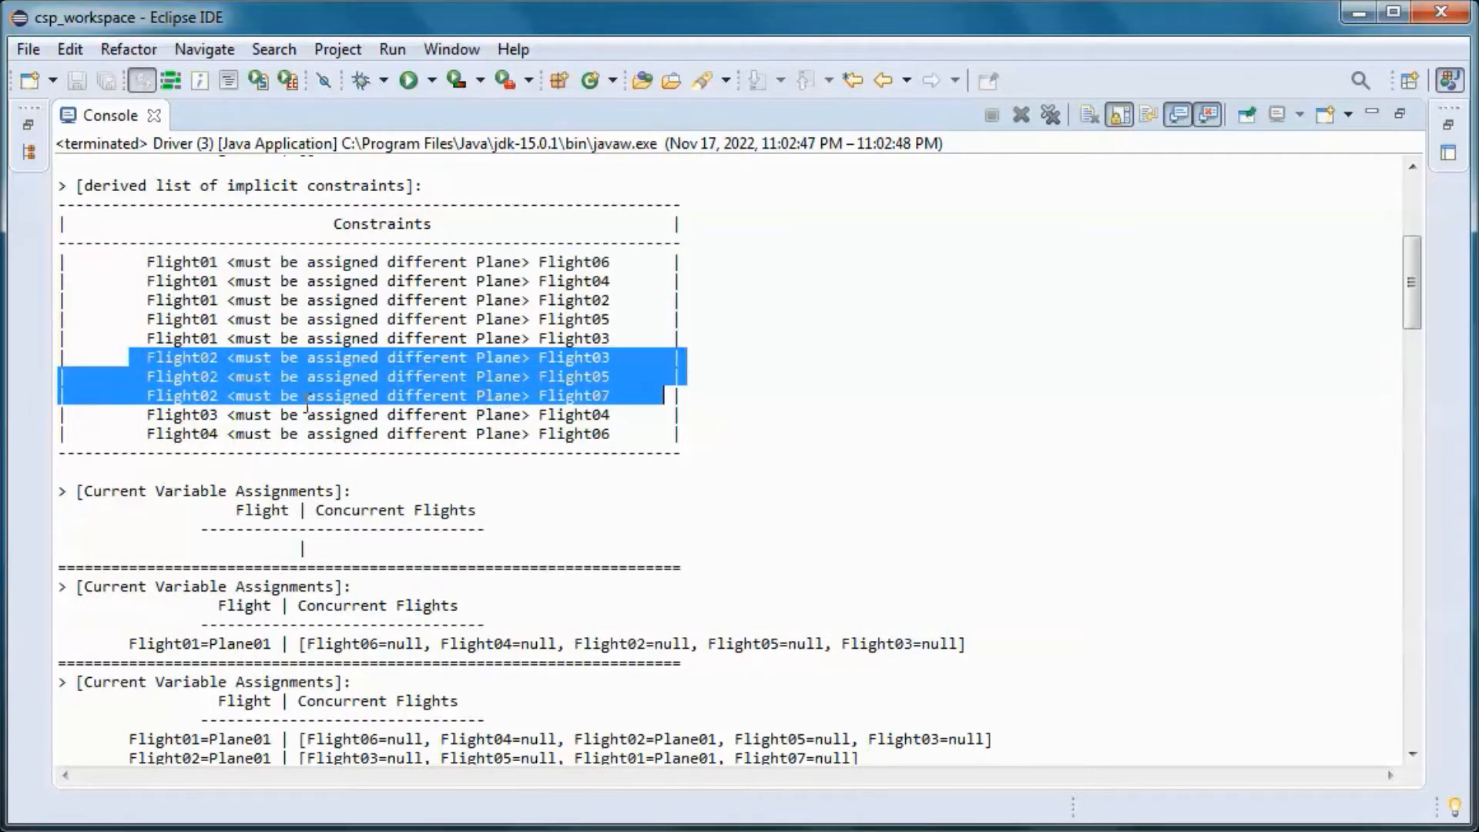
double_click(180, 416)
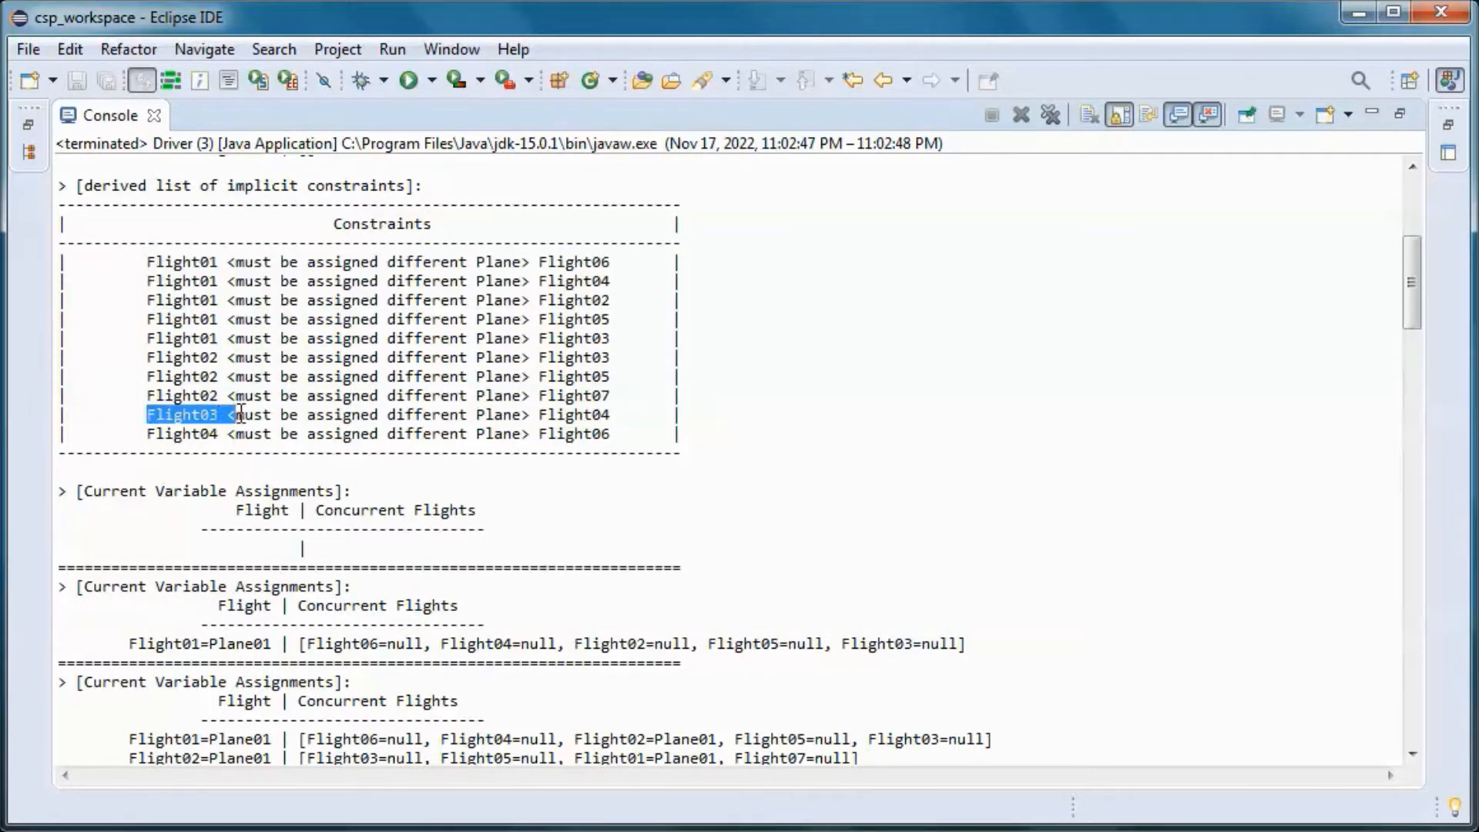
drag(217, 414, 566, 415)
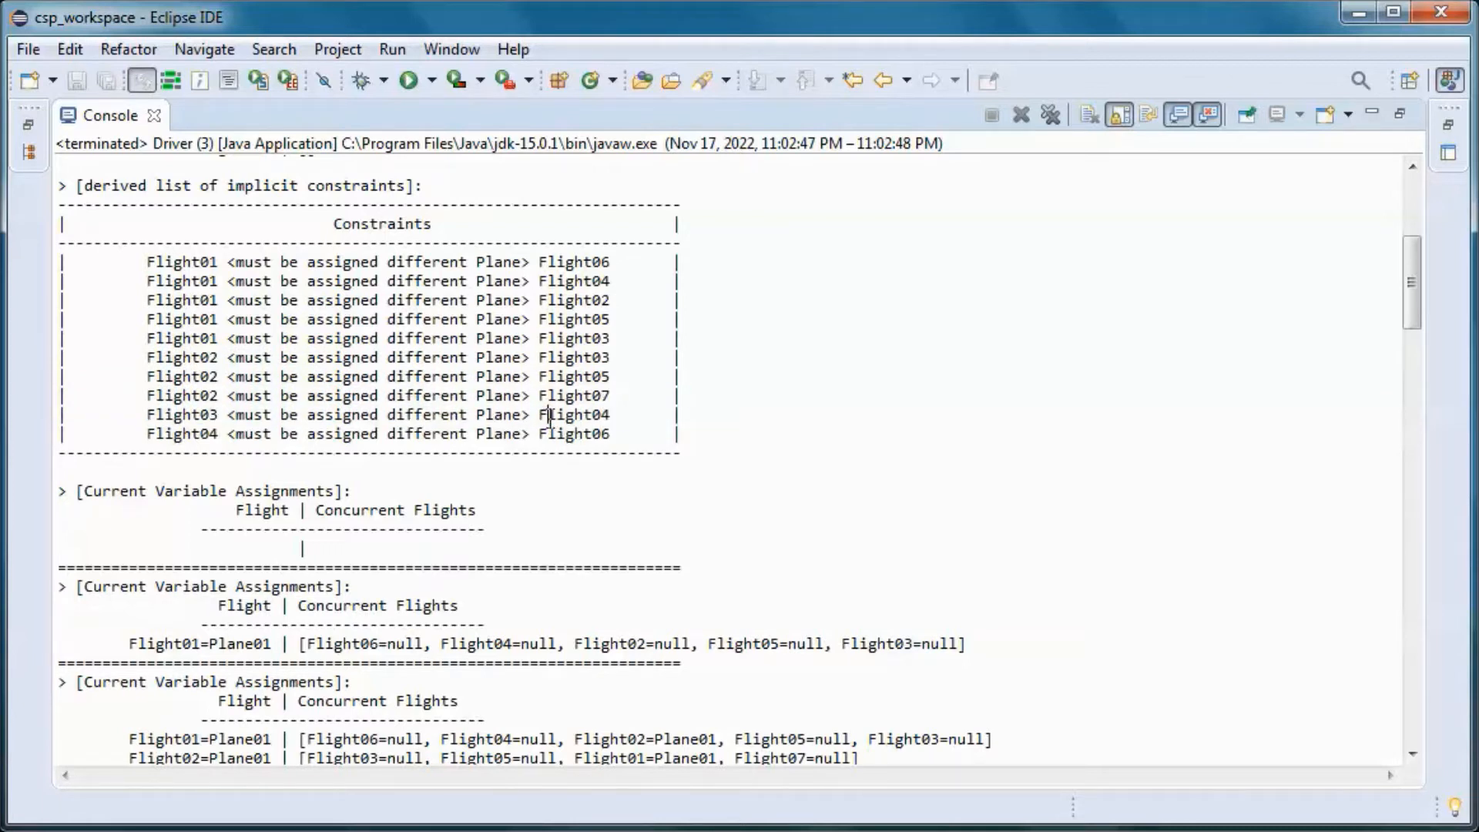
double_click(575, 414)
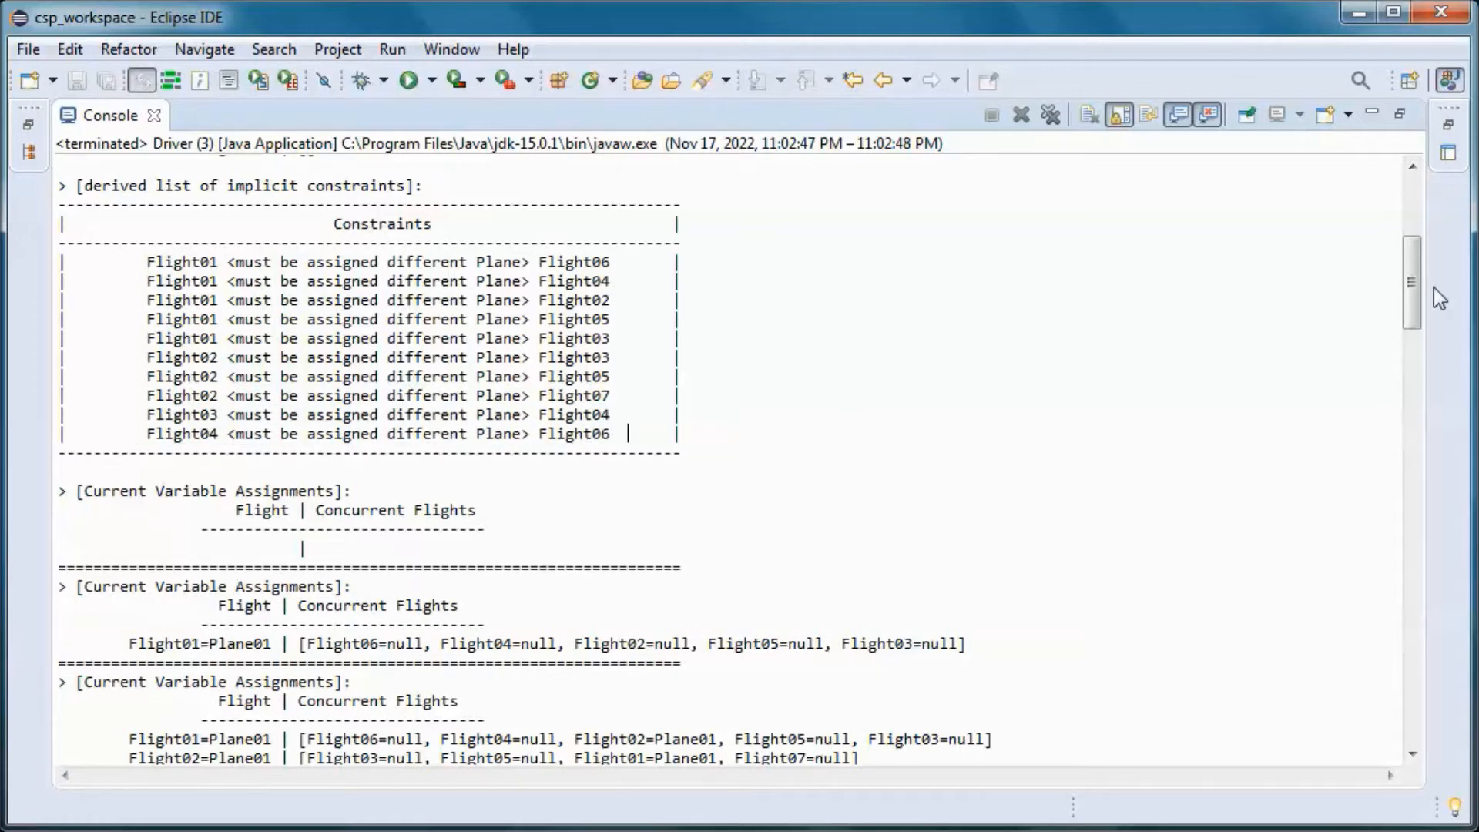
scroll(down, 3)
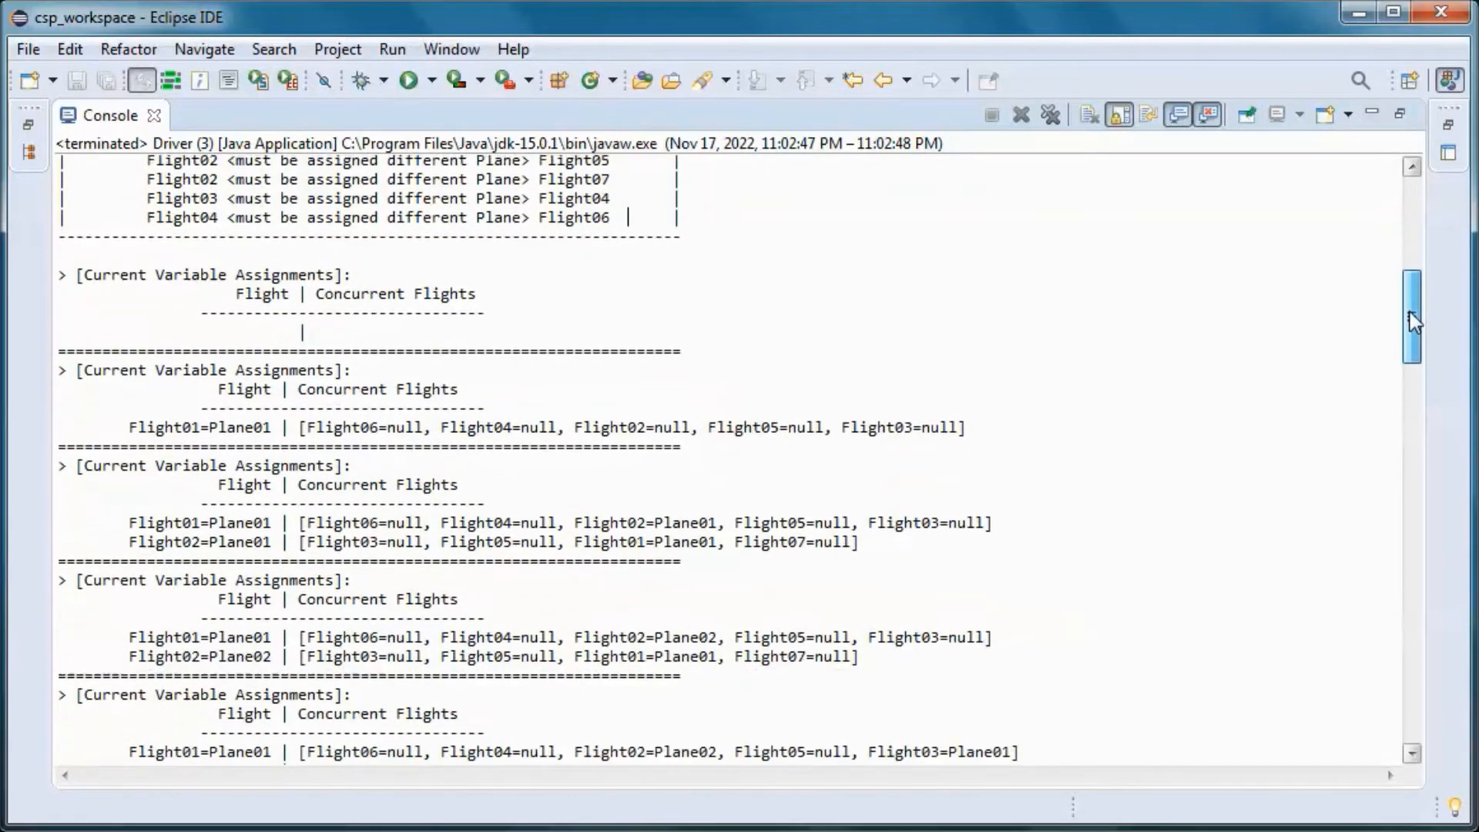
scroll(down, 3)
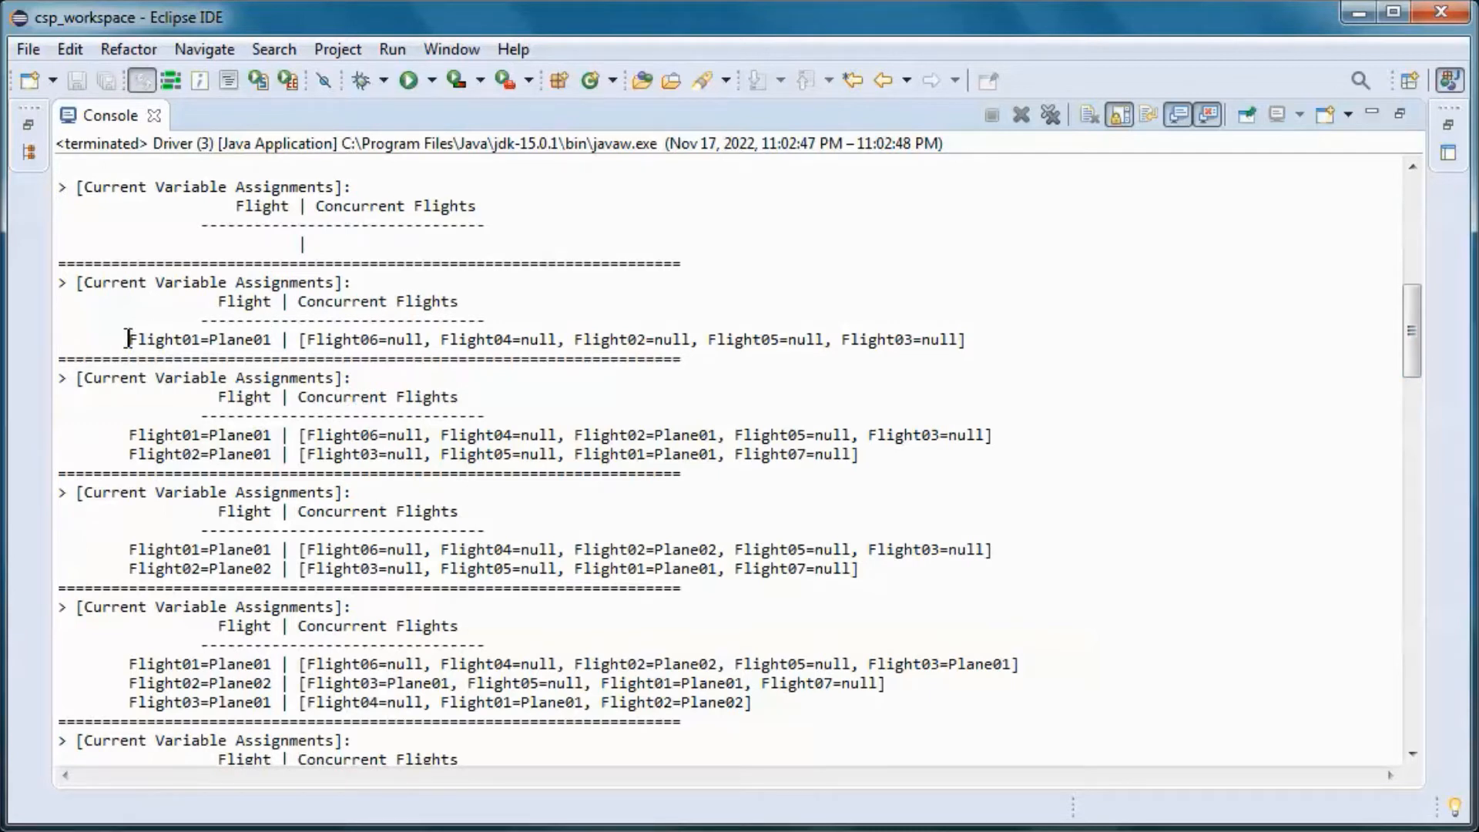
double_click(197, 340)
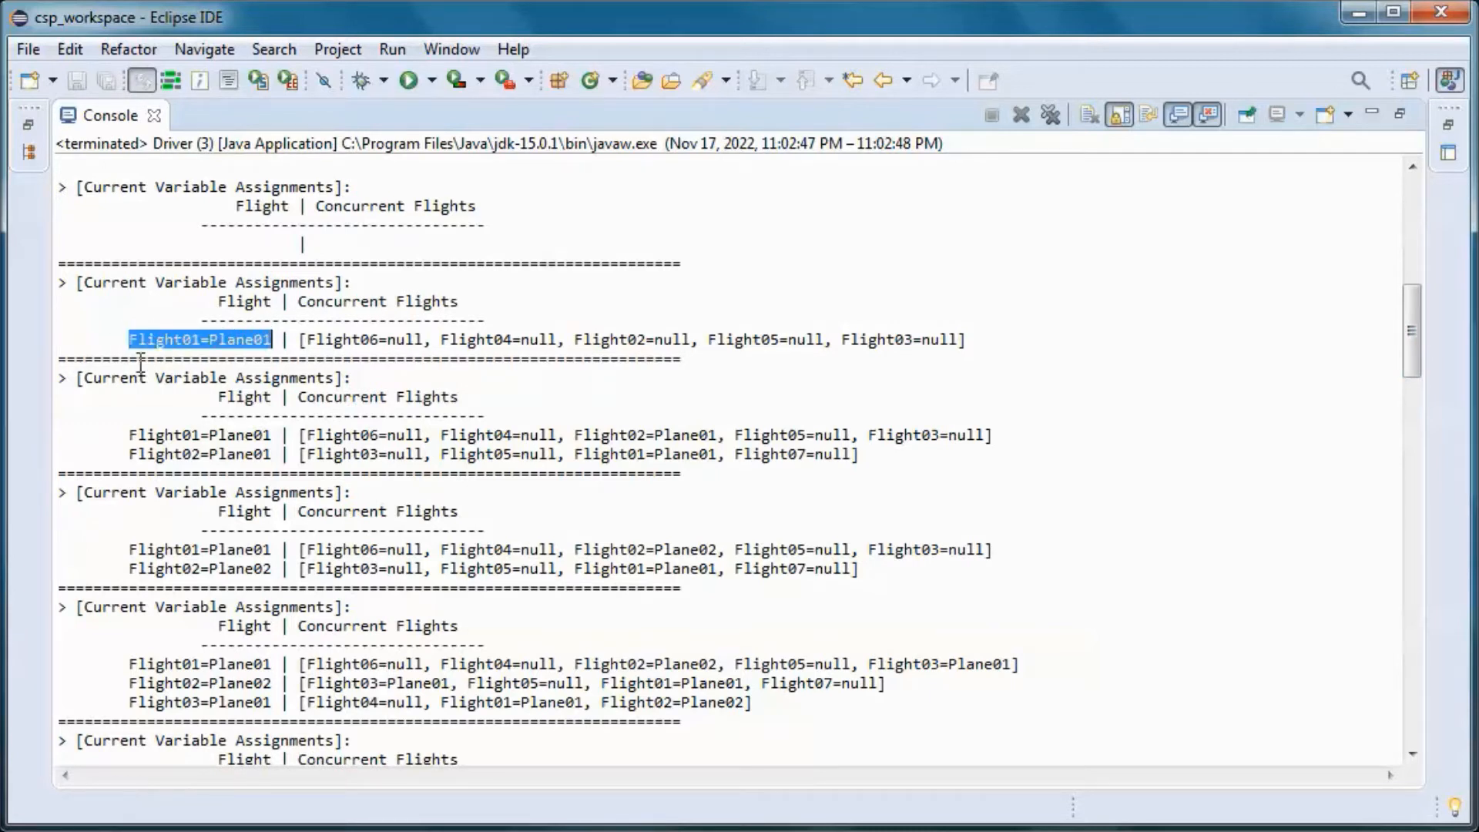
mouse_move(356, 380)
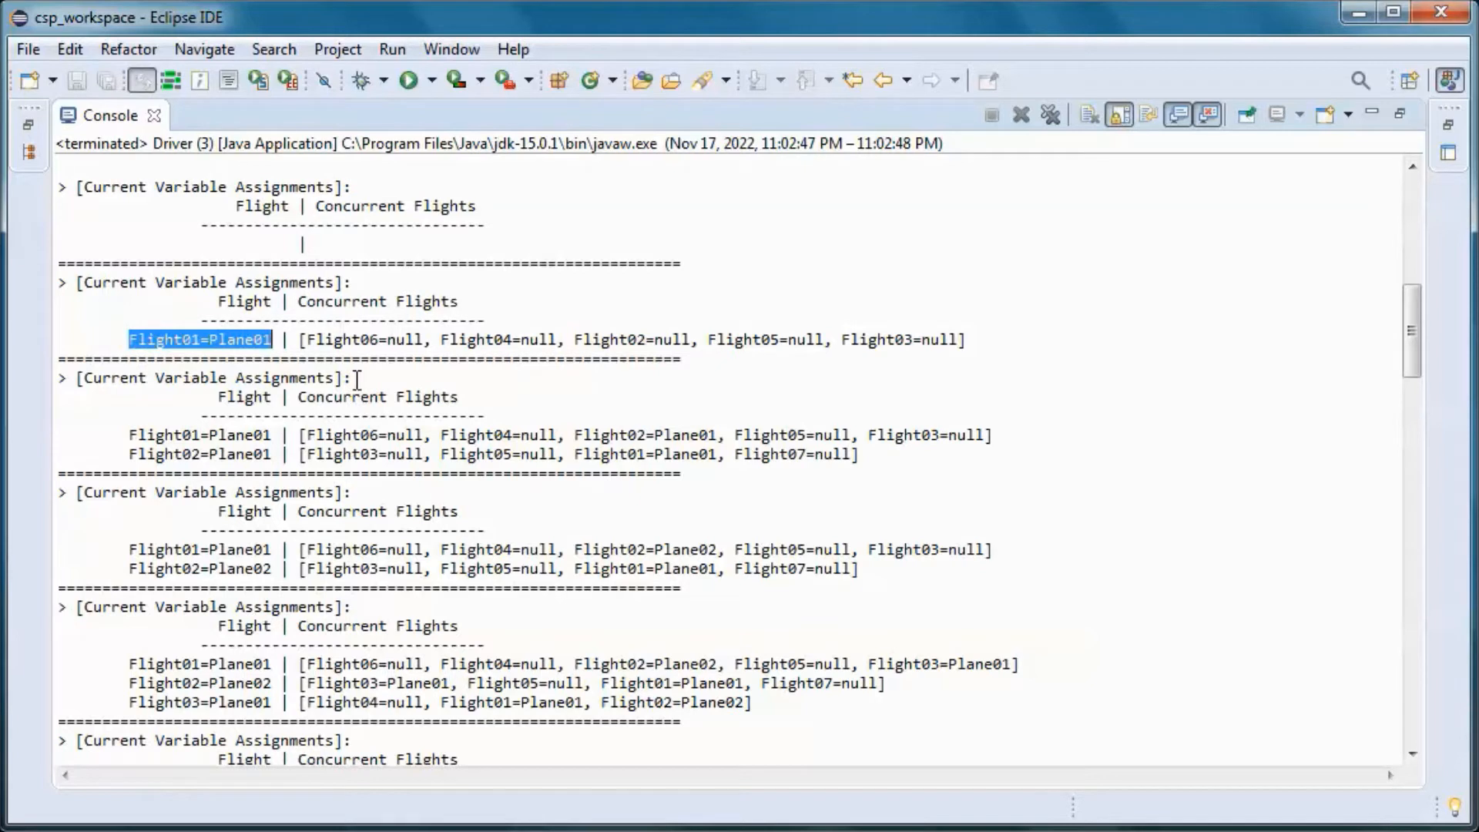
mouse_move(130, 456)
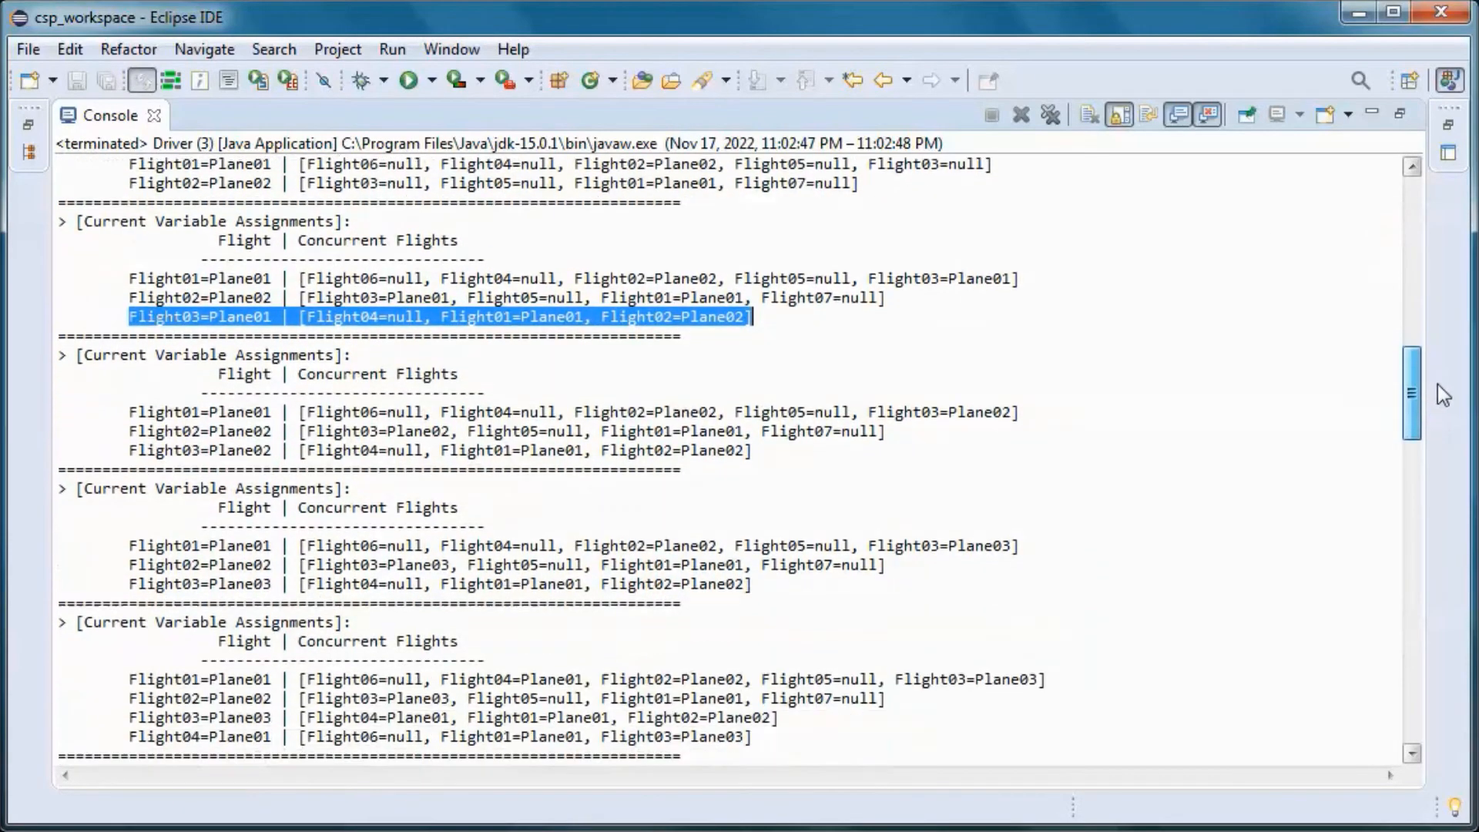
- Scroll to the console bottom and highlight the Variable Assignments Solution for Flight01–Flight08
scroll(down, 3)
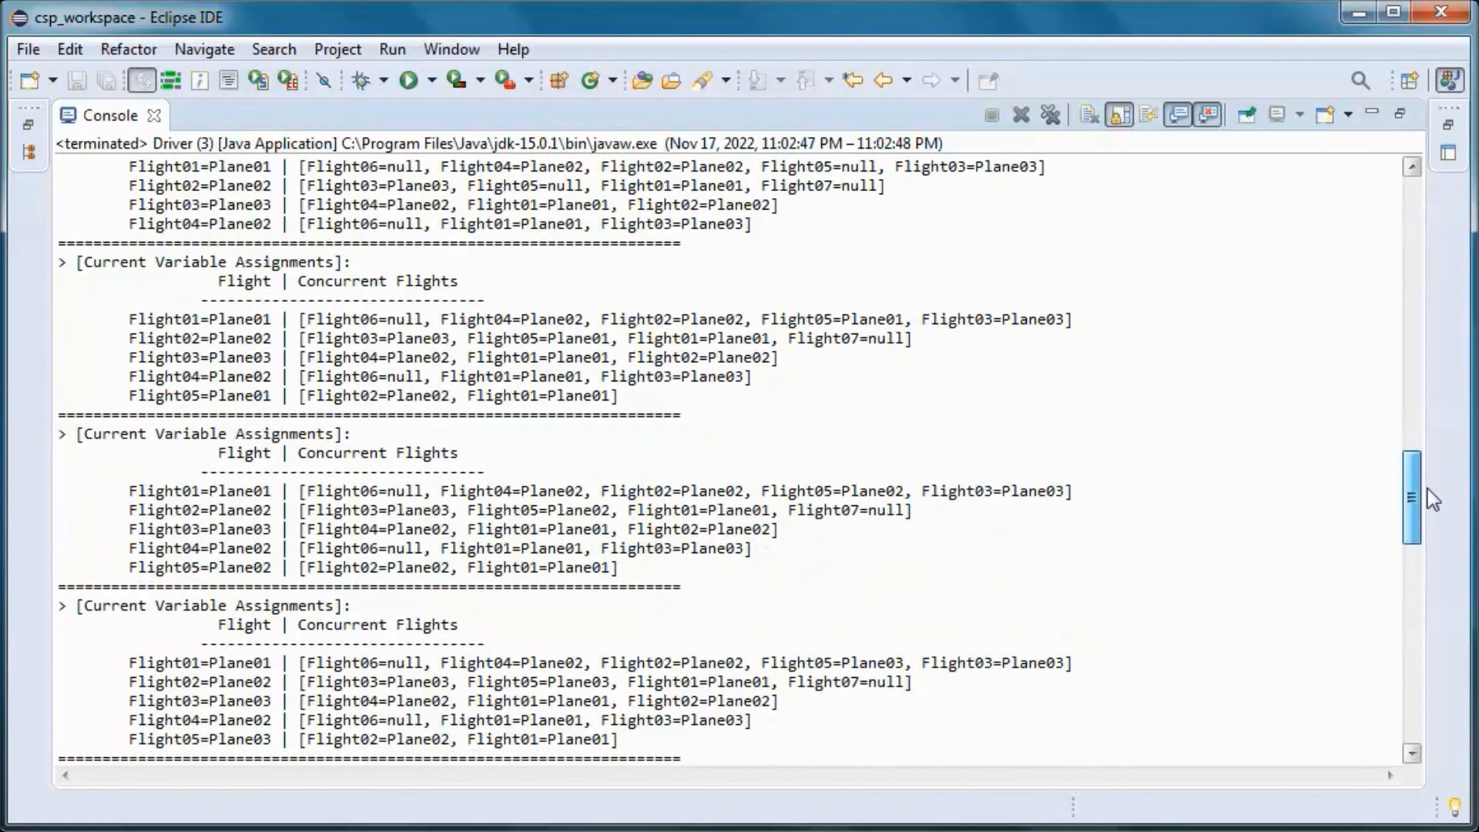
scroll(down, 3)
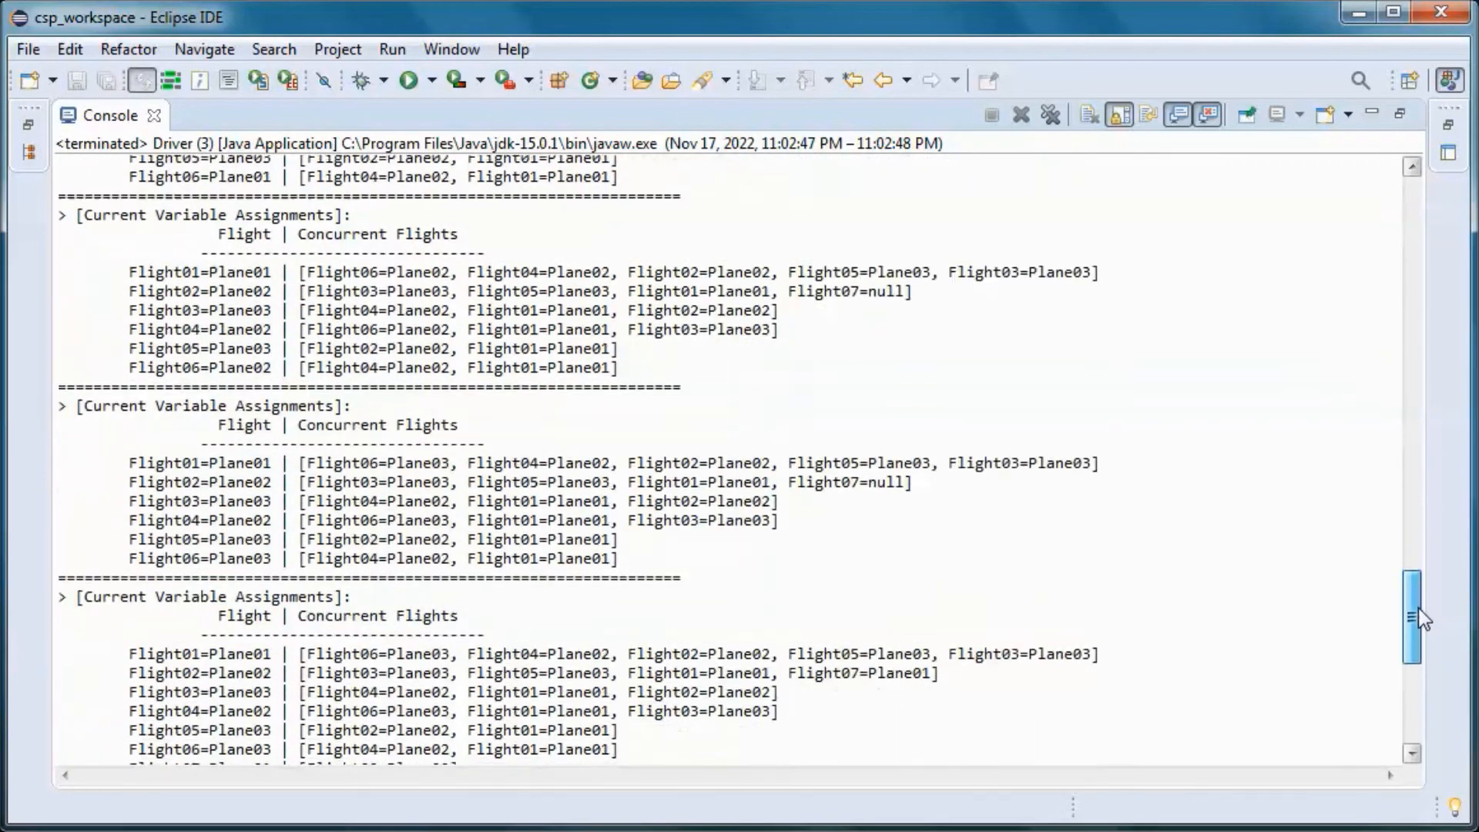
scroll(down, 3)
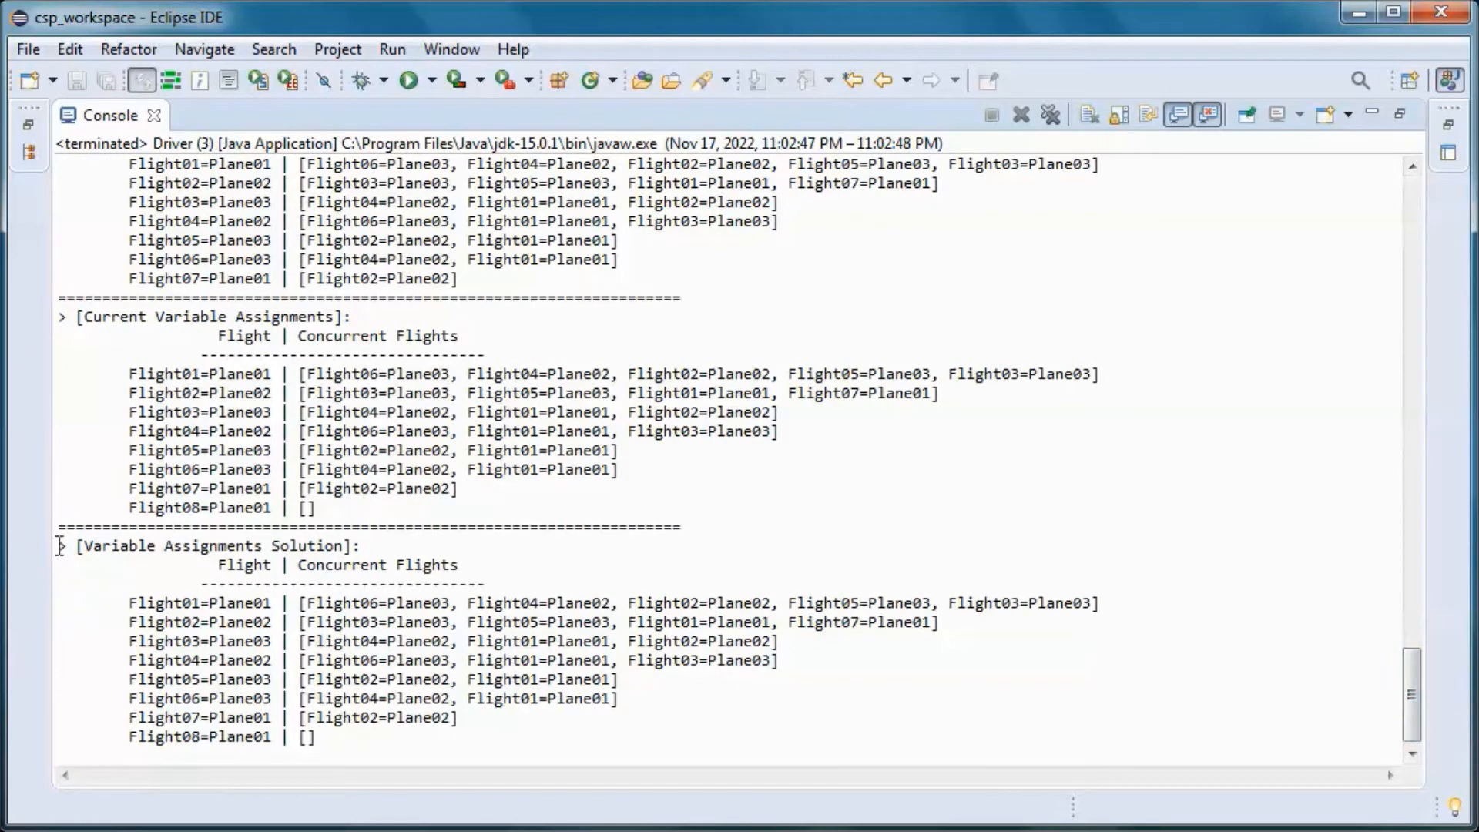
drag(58, 545, 316, 737)
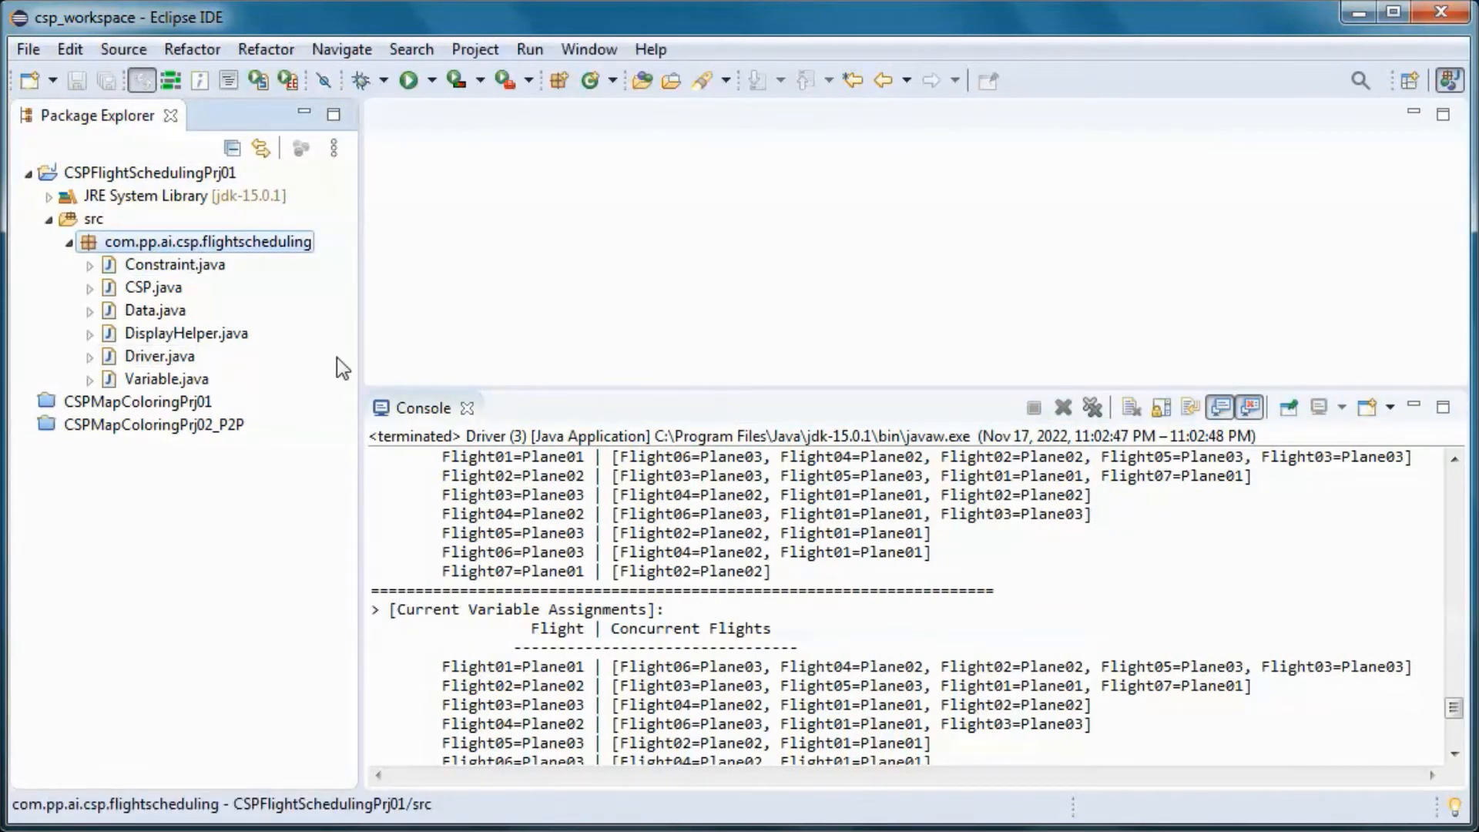
mouse_move(508, 412)
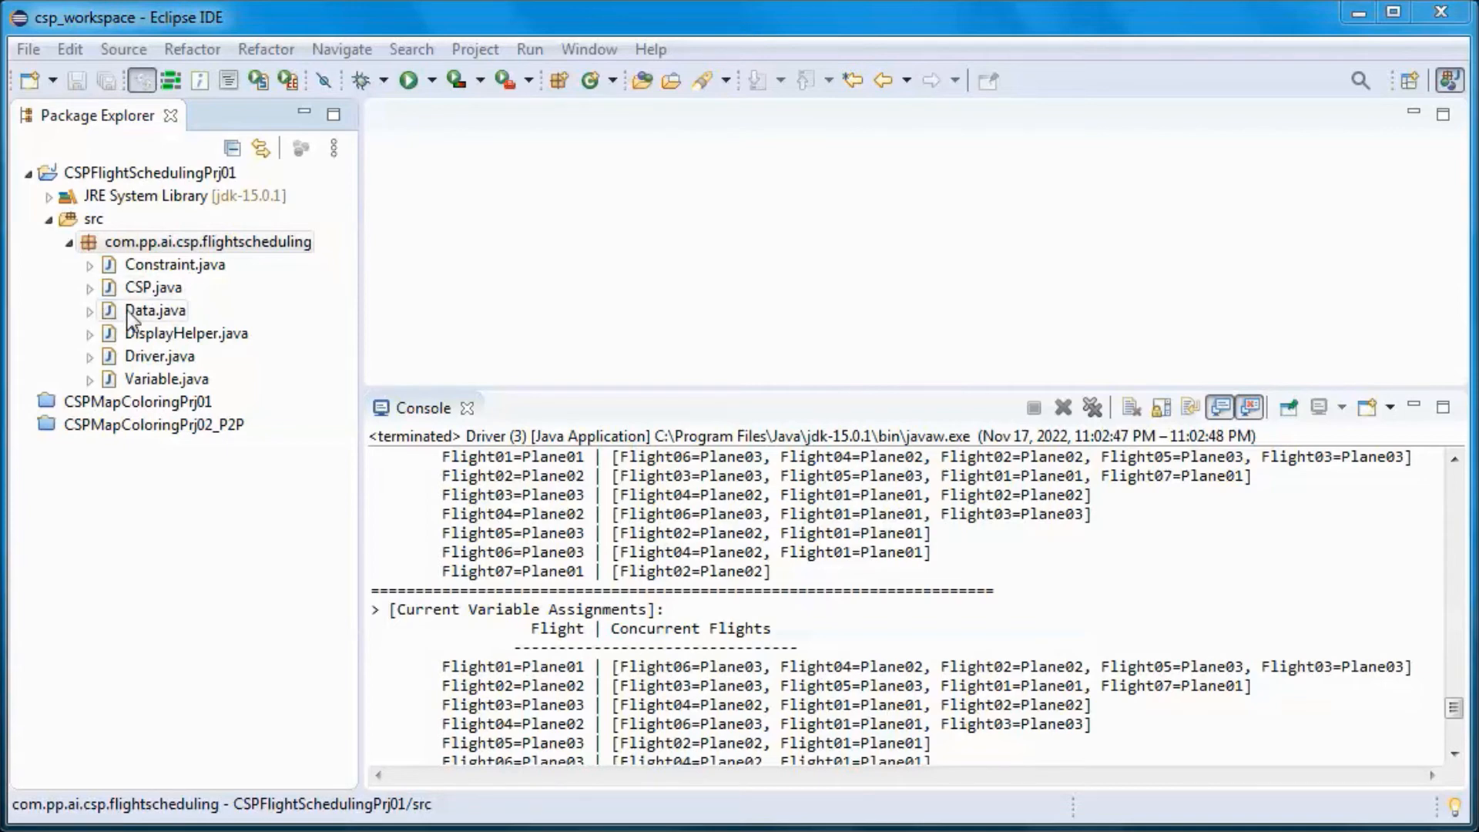
- Maximize Data.java in the editor and highlight the ParrotAir and ParakeetAir array names
double_click(156, 310)
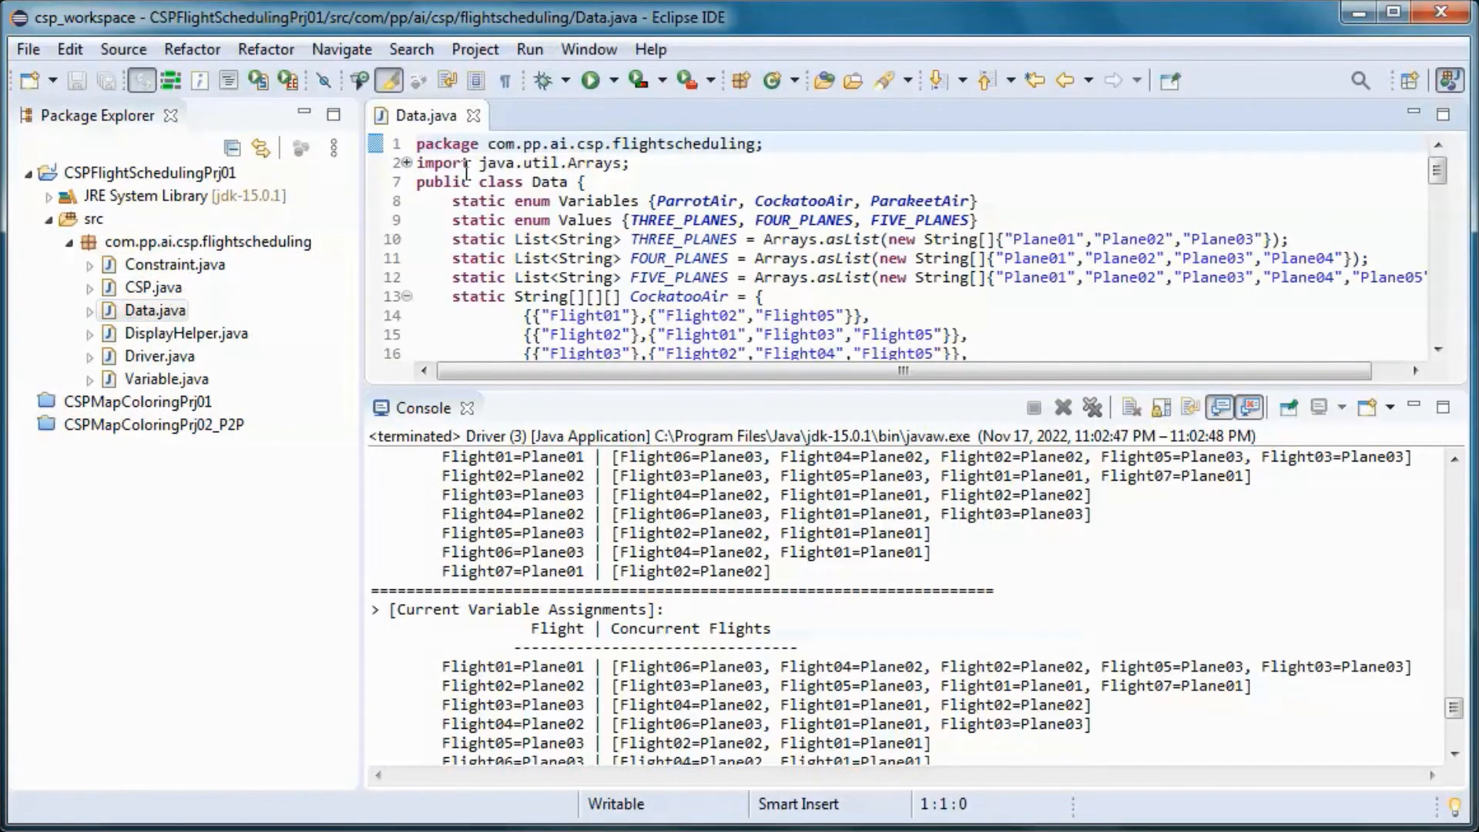
double_click(426, 115)
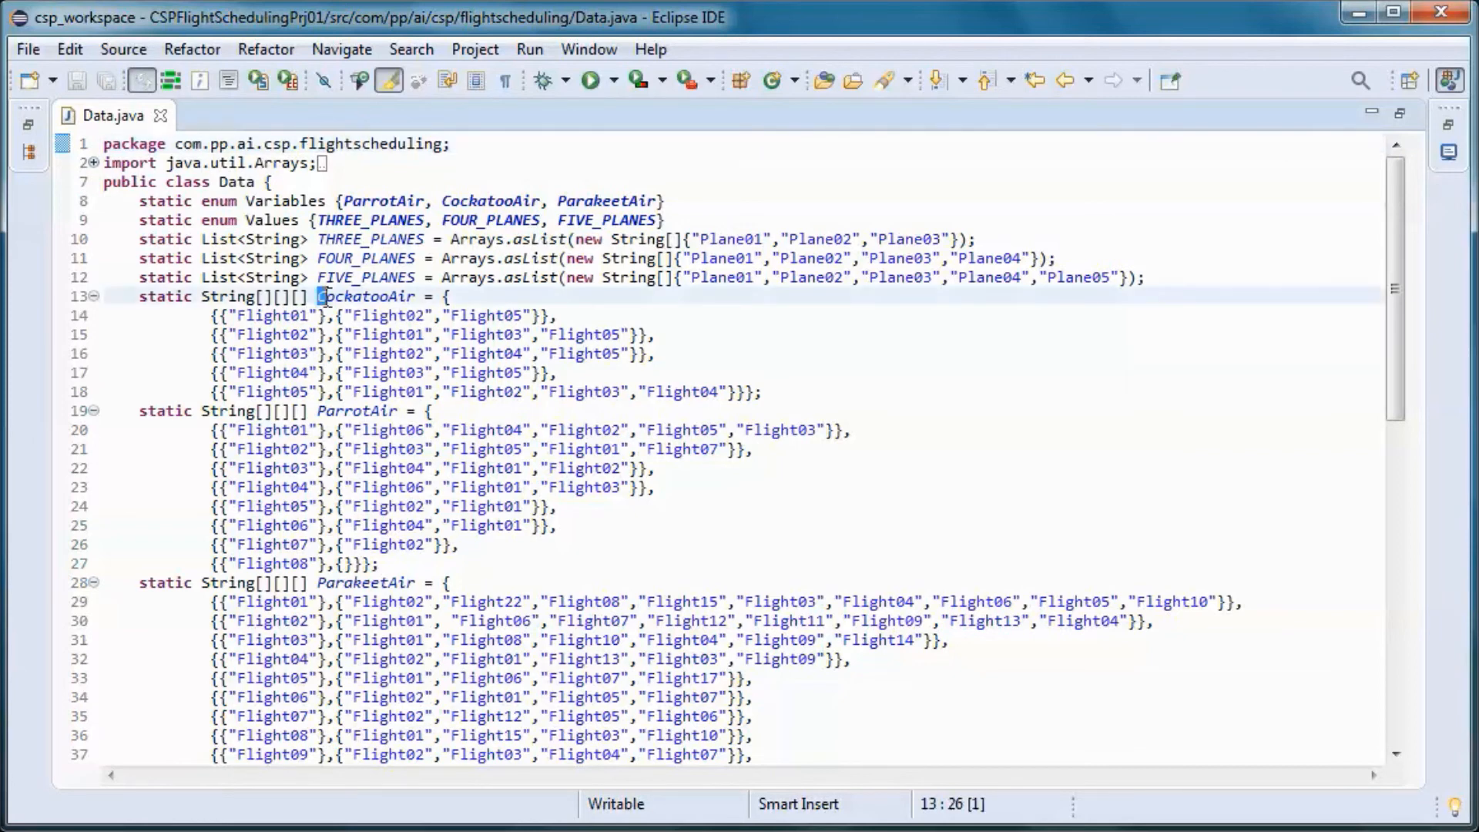
double_click(365, 296)
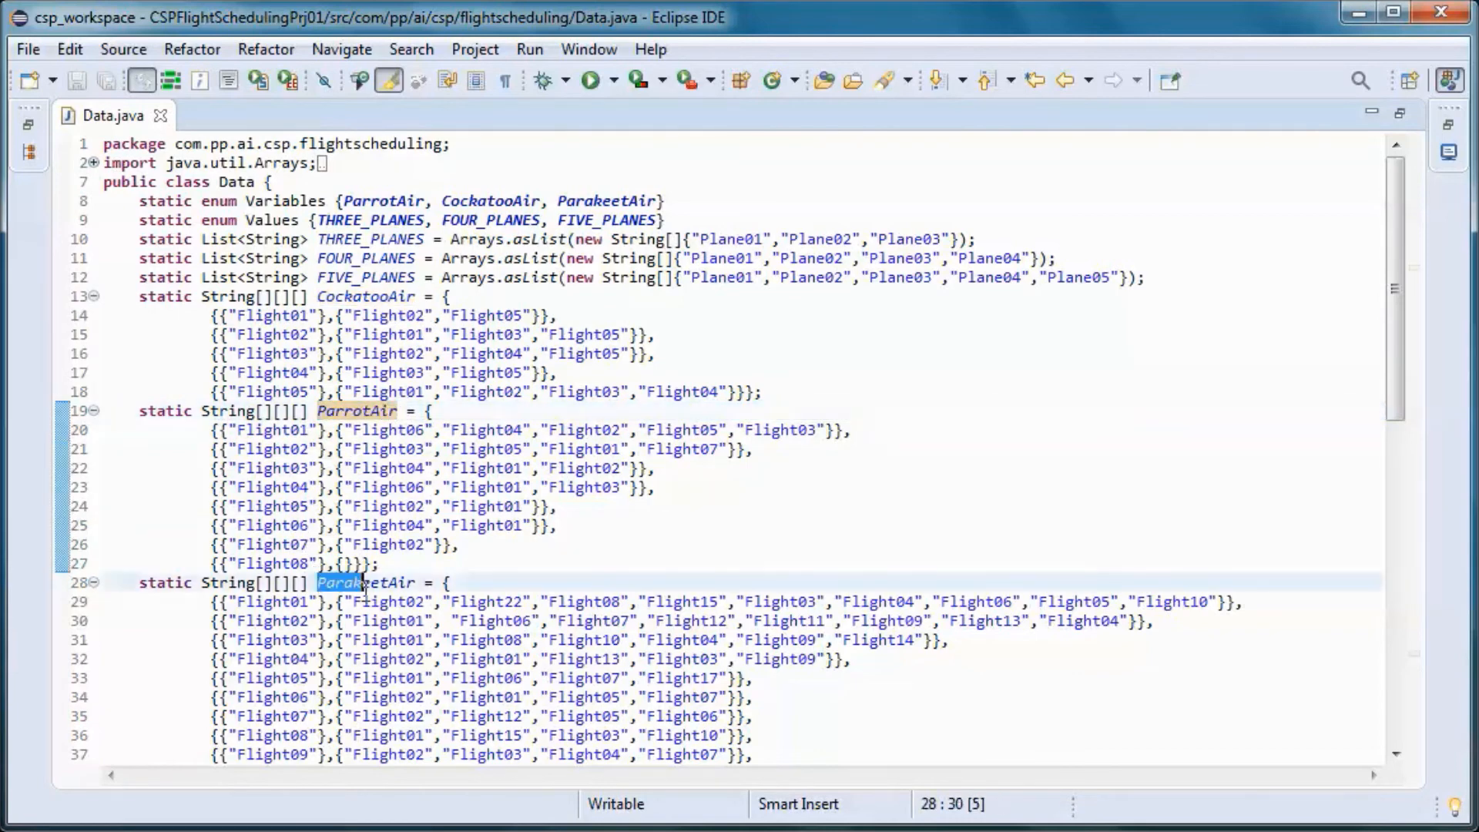
double_click(366, 582)
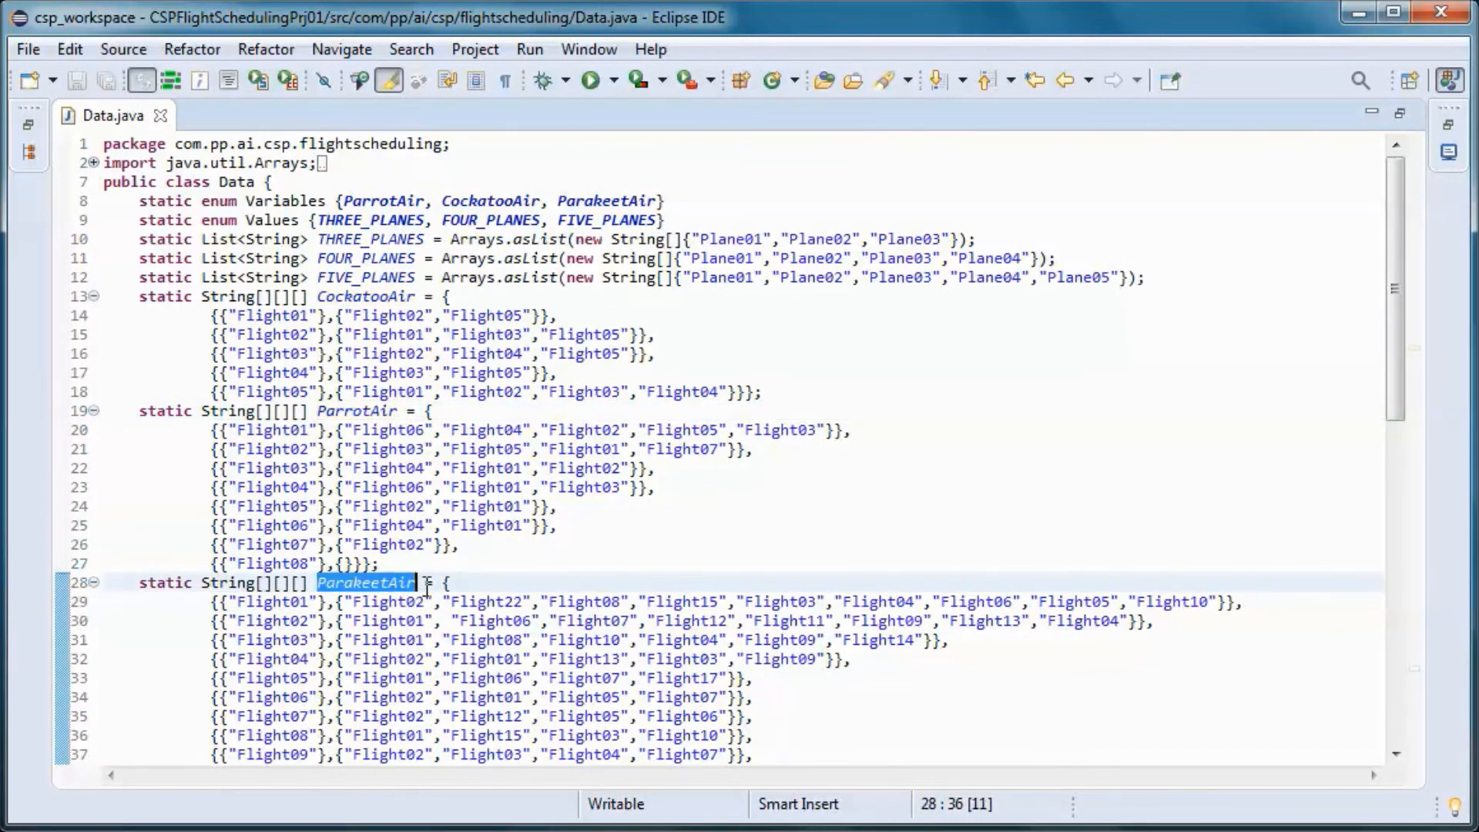